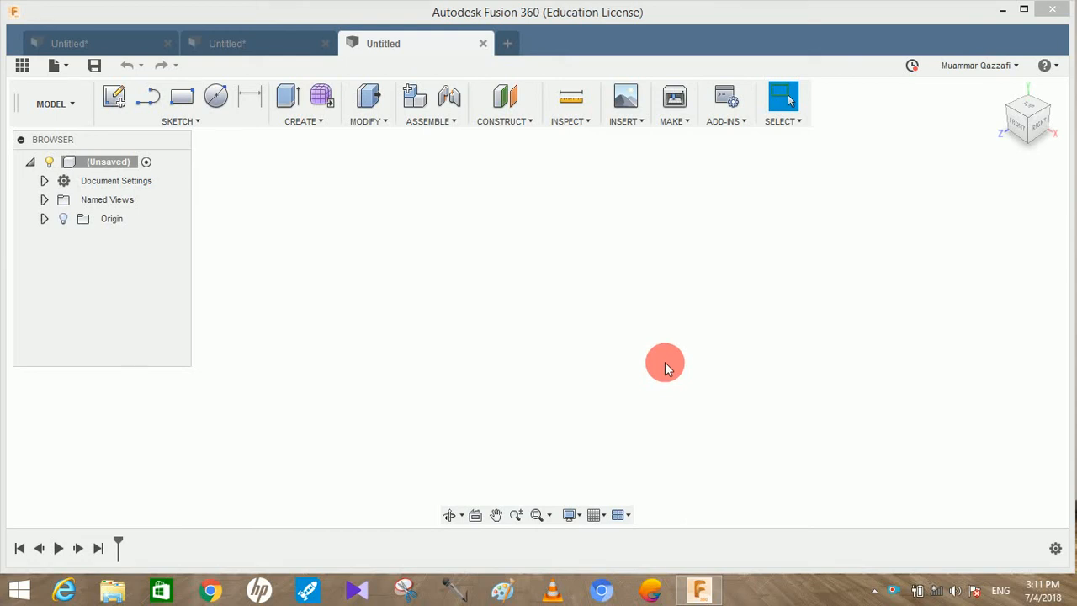
Step: Swing the finished four-bar linkage through several positions to demonstrate its motion
left_click(256, 44)
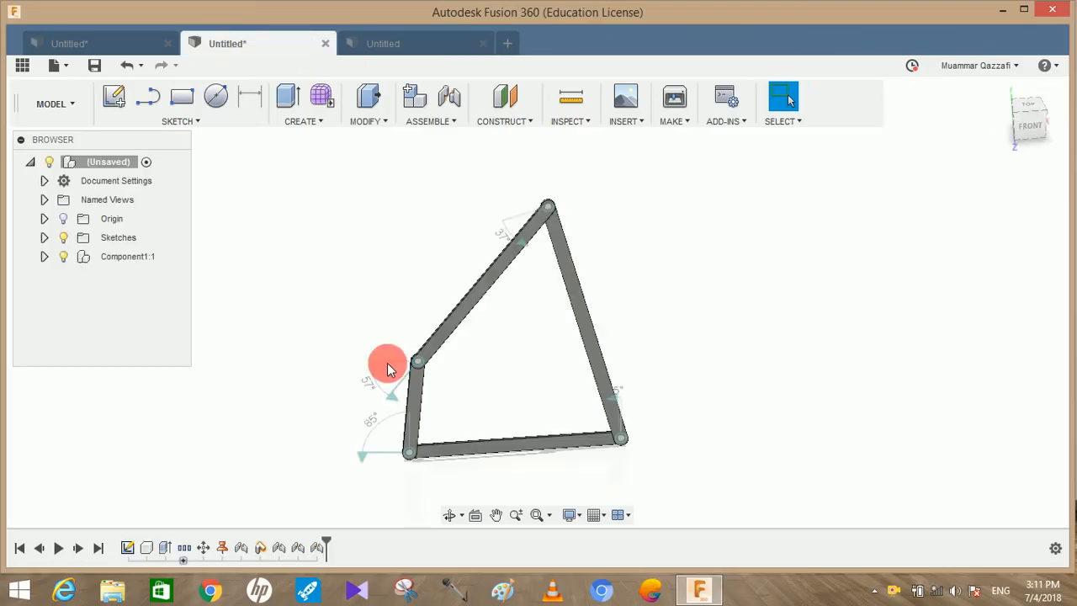
left_click_drag(387, 366, 400, 479)
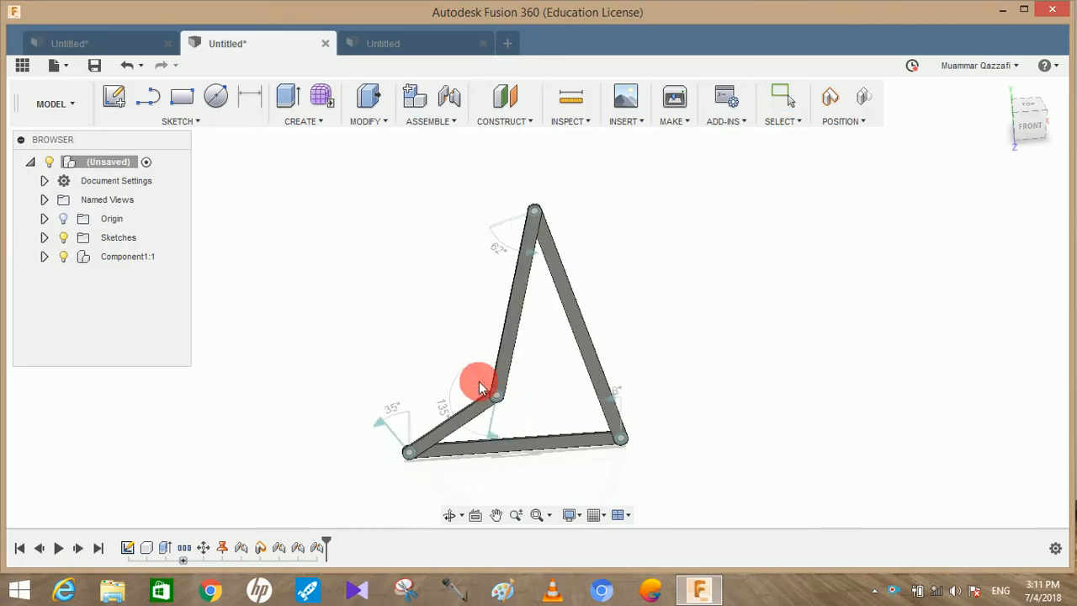
left_click_drag(479, 380, 429, 374)
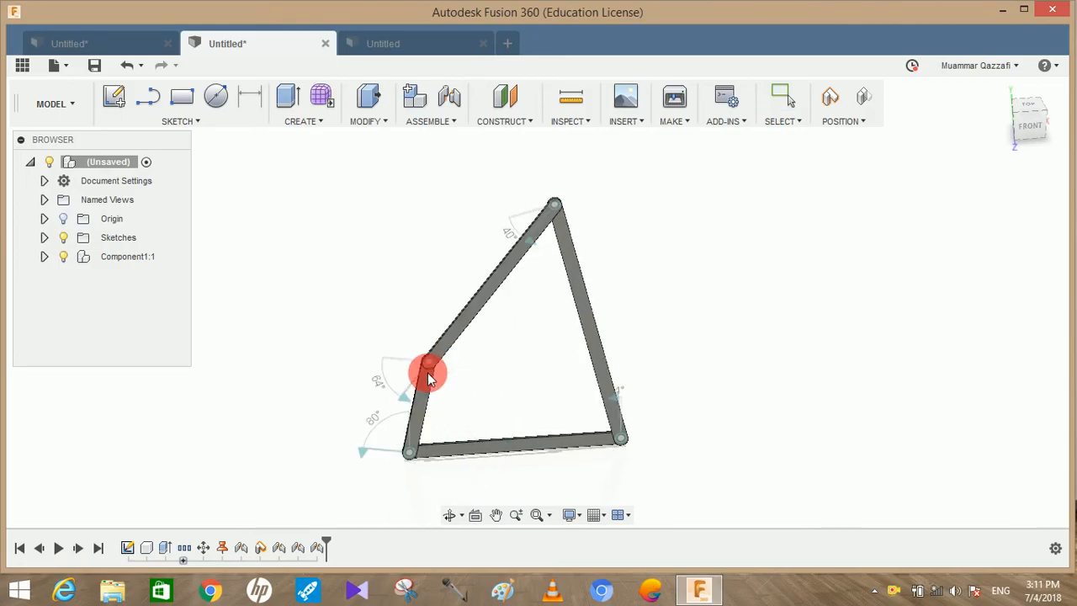
left_click_drag(429, 373, 378, 356)
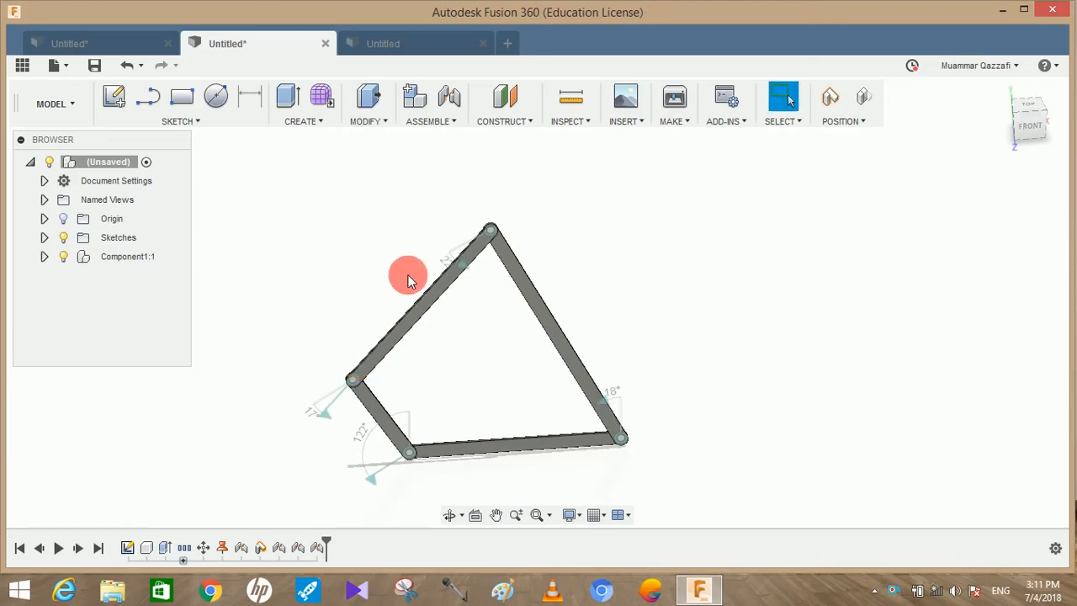
left_click_drag(407, 276, 417, 410)
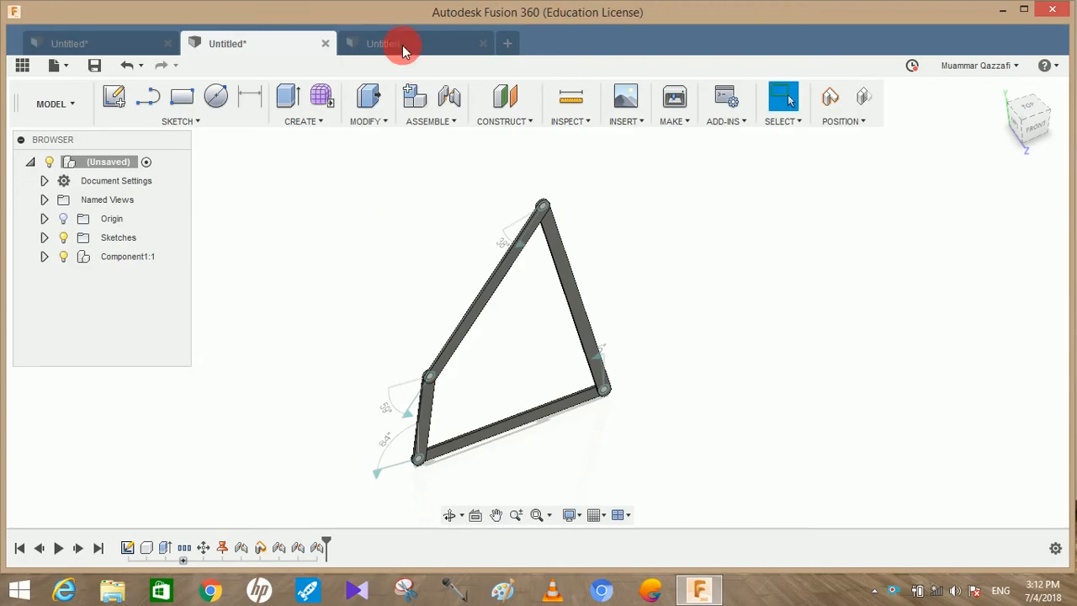
Step: Return to the blank Untitled document and begin a new sketch
left_click(384, 44)
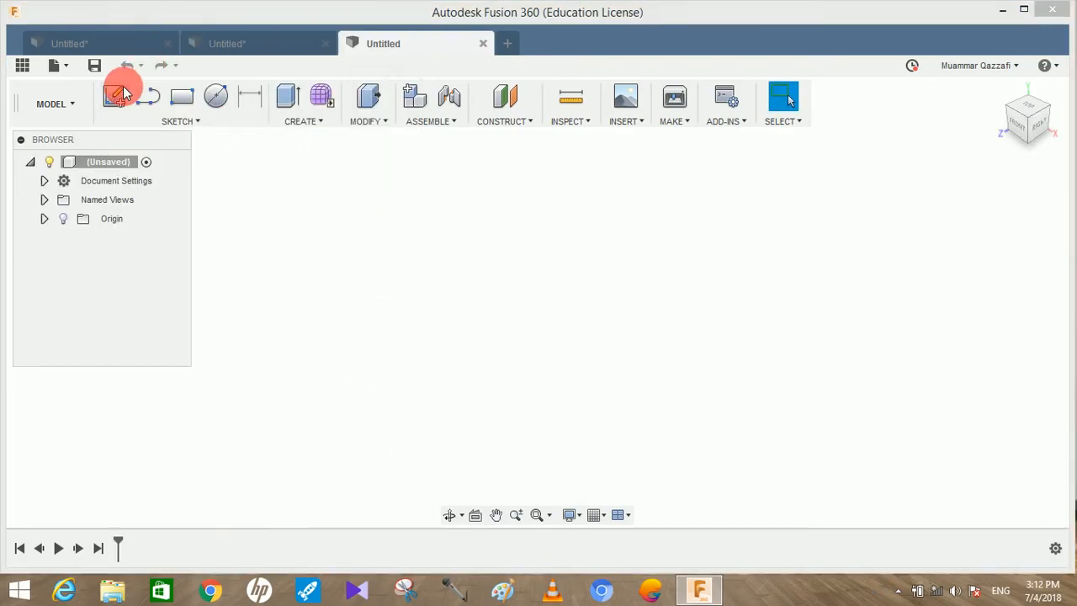
left_click(115, 96)
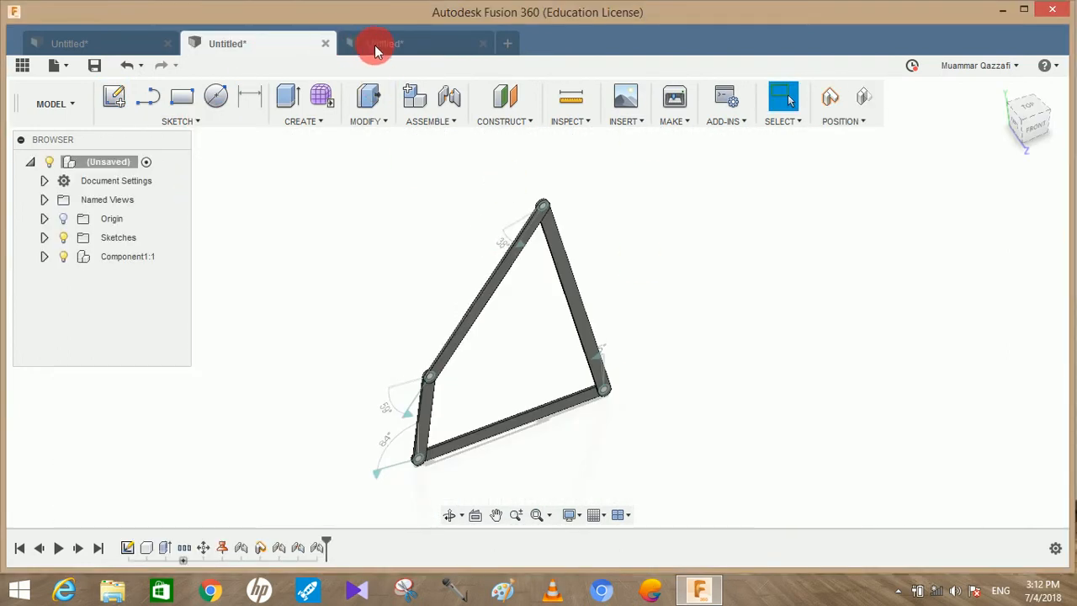
Step: Draw four horizontal center-to-center slots of increasing length, the first starting at the origin
left_click(385, 43)
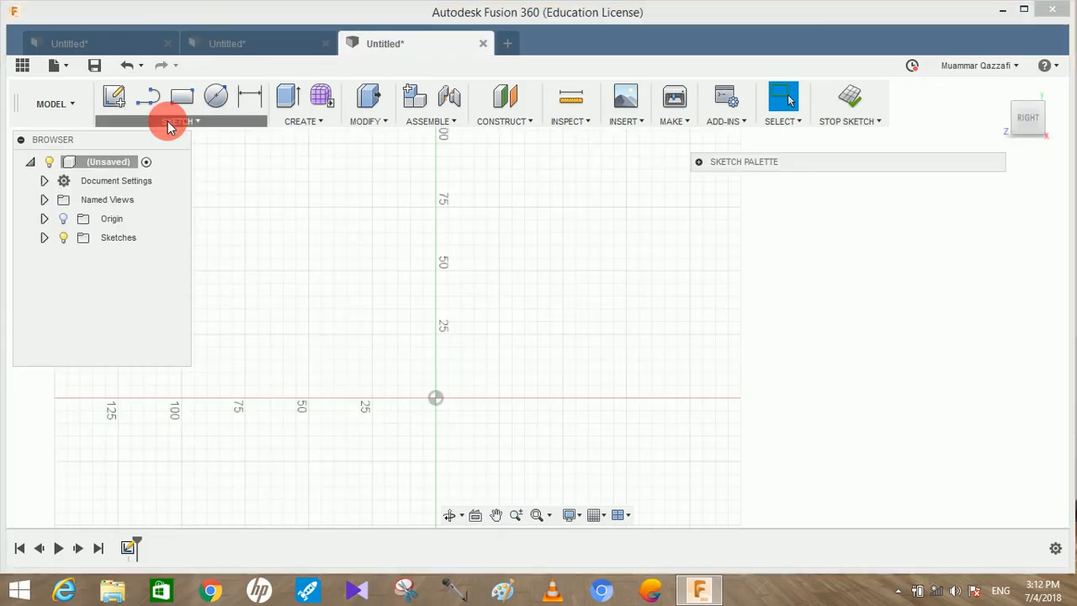
left_click(176, 122)
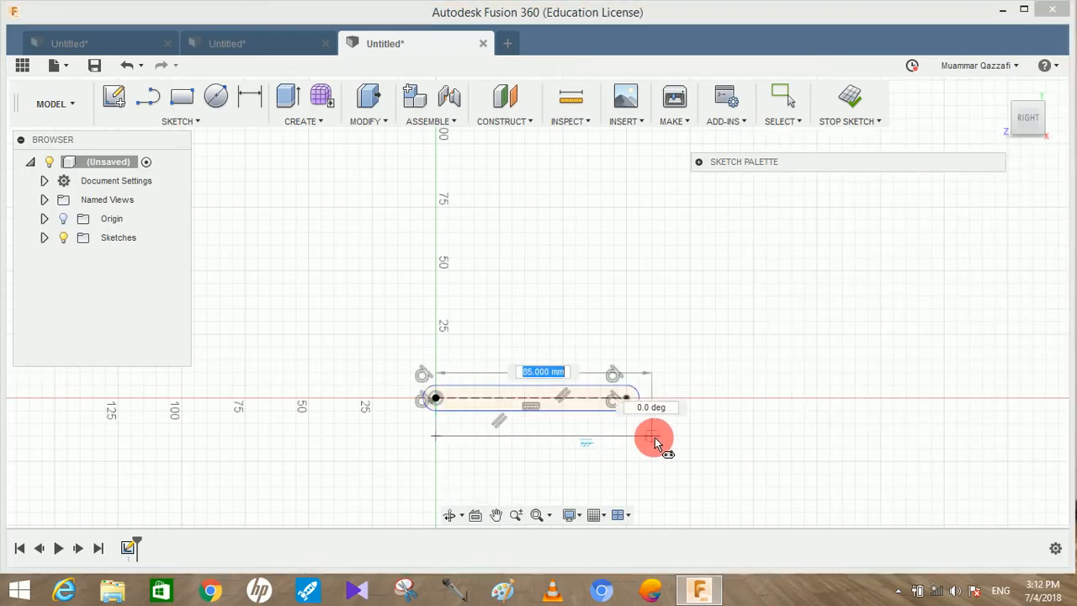
left_click_drag(655, 441, 747, 438)
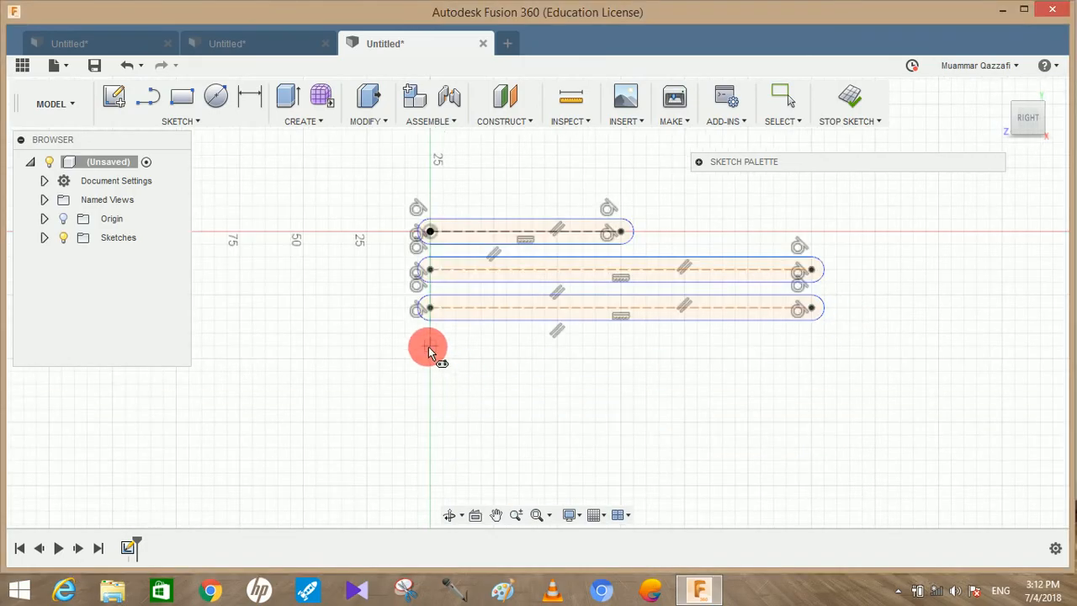
left_click_drag(429, 348, 895, 345)
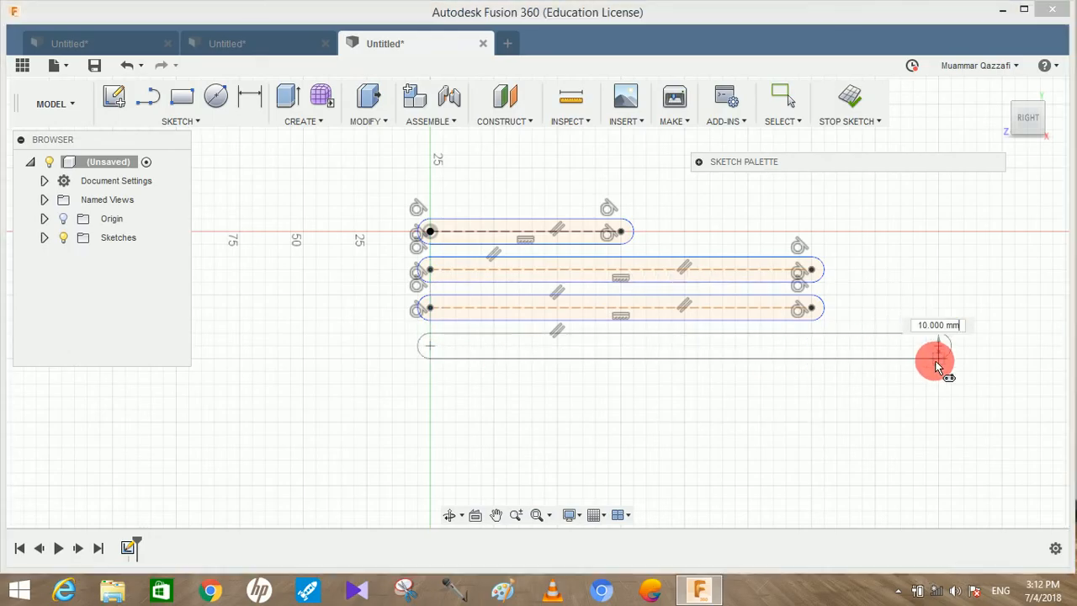
left_click_drag(934, 362, 690, 320)
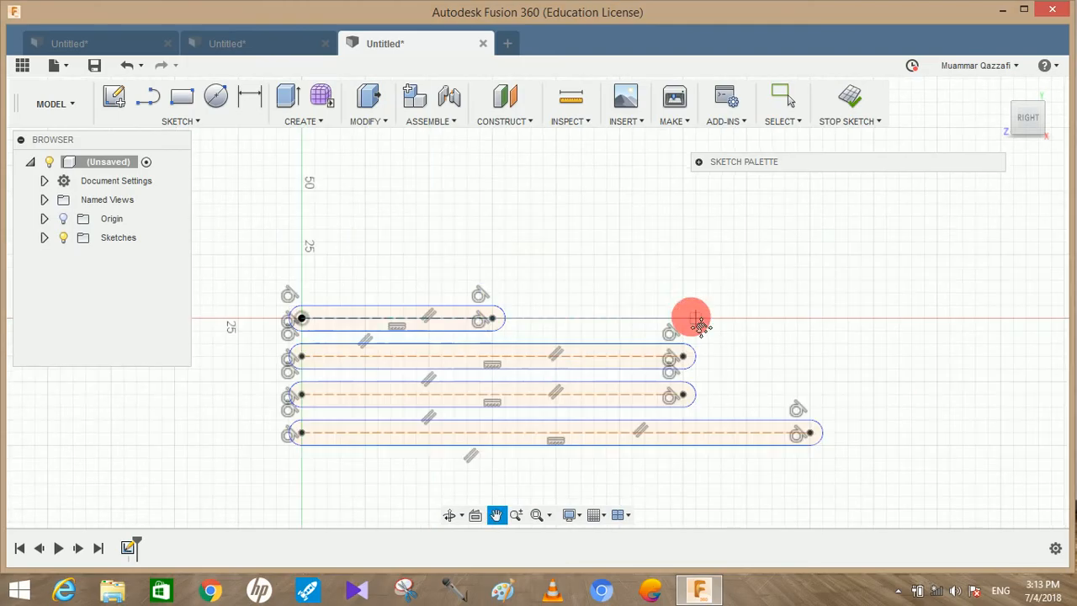
Step: Dimension the slot lengths, fixing the shortest at 75 mm and the longest at 200 mm
left_click(249, 95)
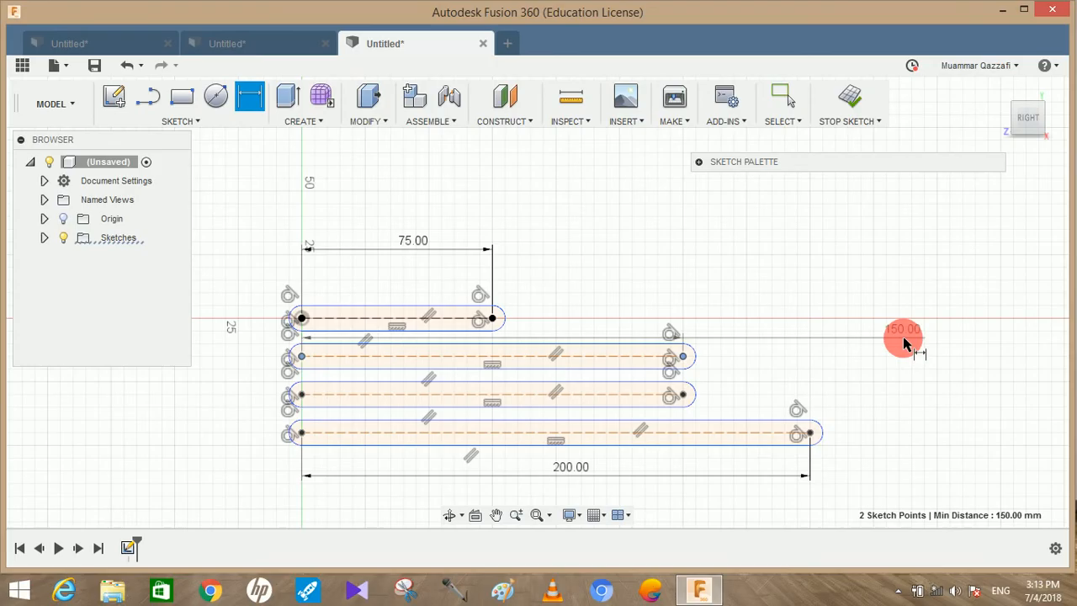
mouse_move(429, 402)
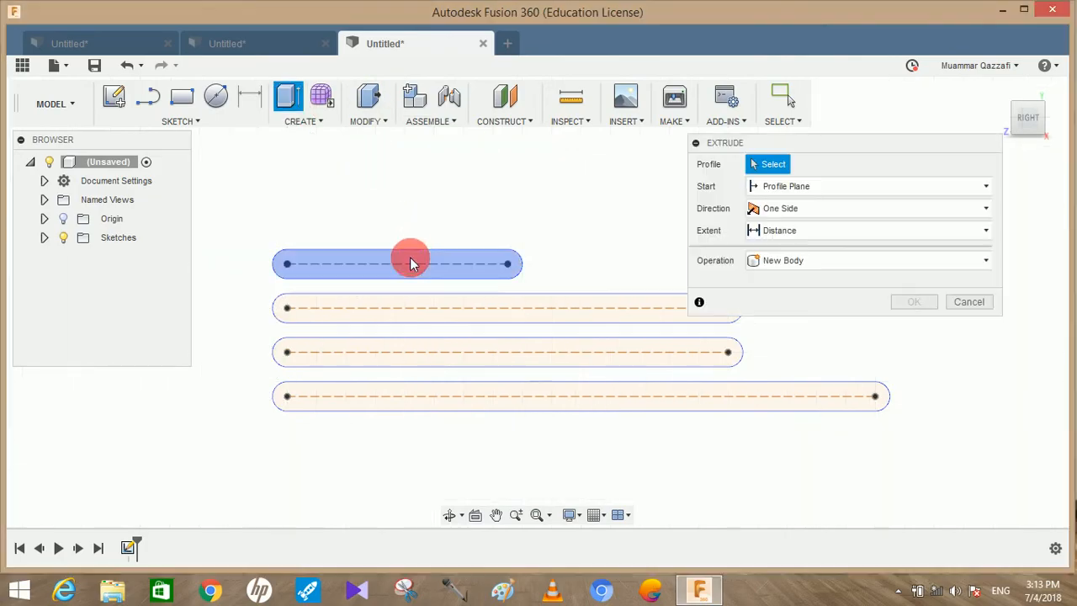
Step: Extrude all four slot profiles 2 mm as new components, forming four flat bars
left_click(411, 264)
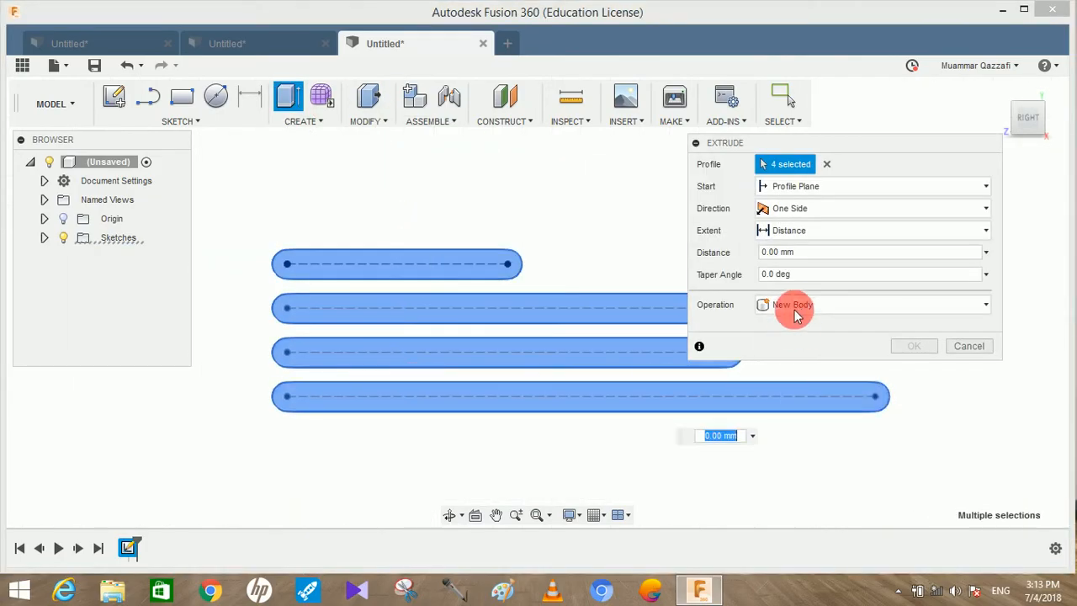
left_click(791, 305)
type("2")
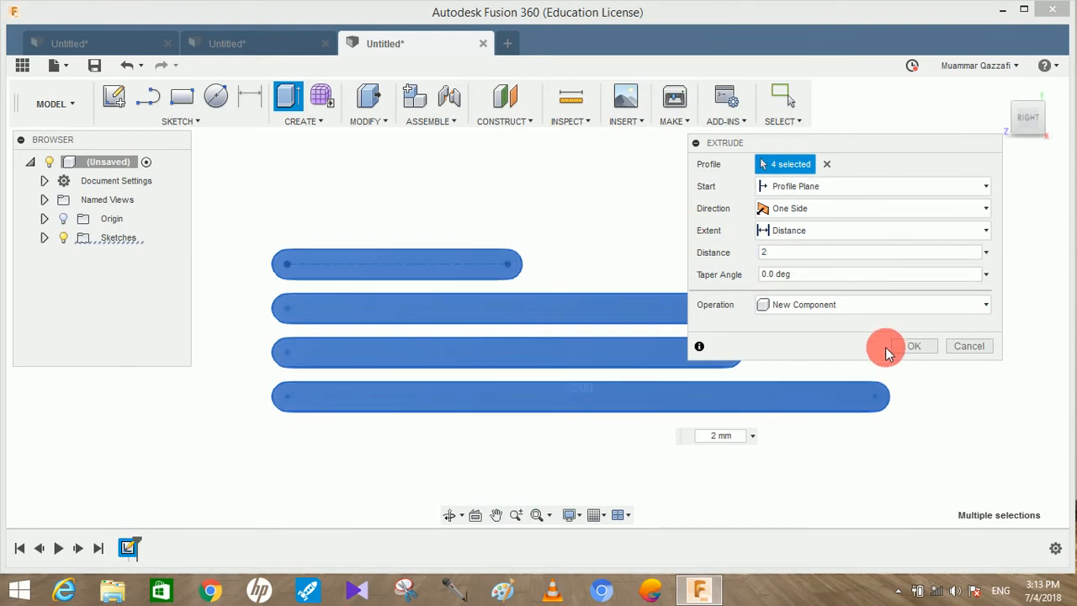
left_click(913, 346)
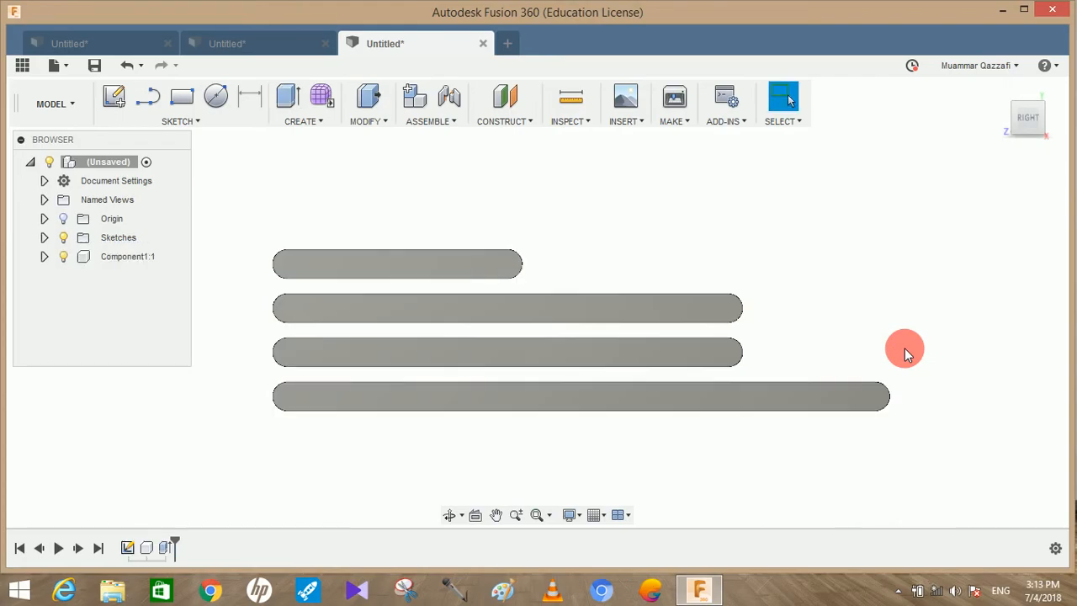
left_click_drag(905, 353, 909, 340)
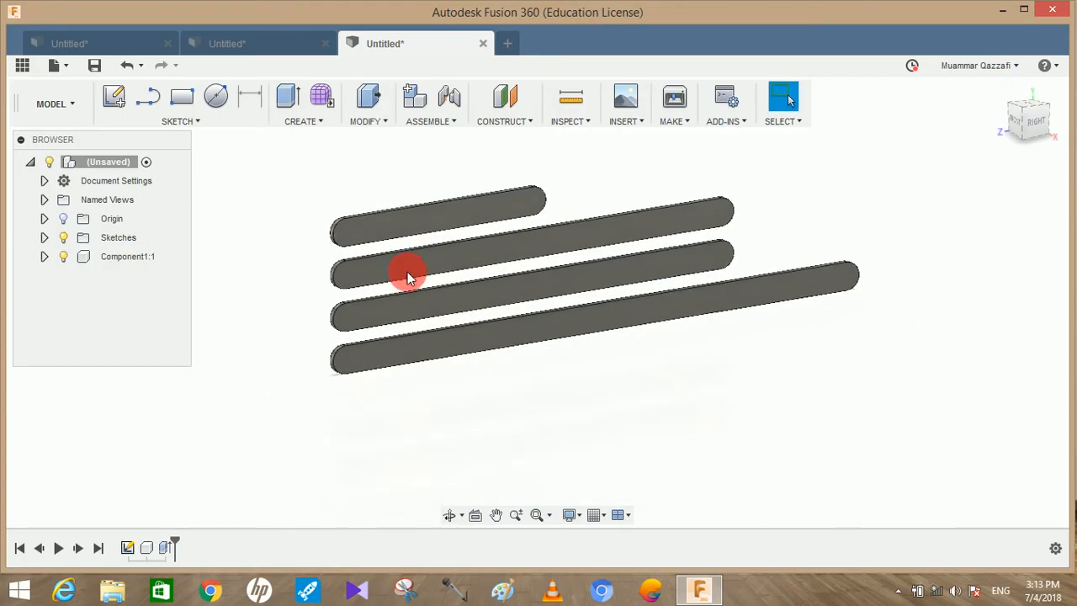
Step: Expand Component1:1 and move the bars apart, then bring up options for Component2:1
left_click(44, 255)
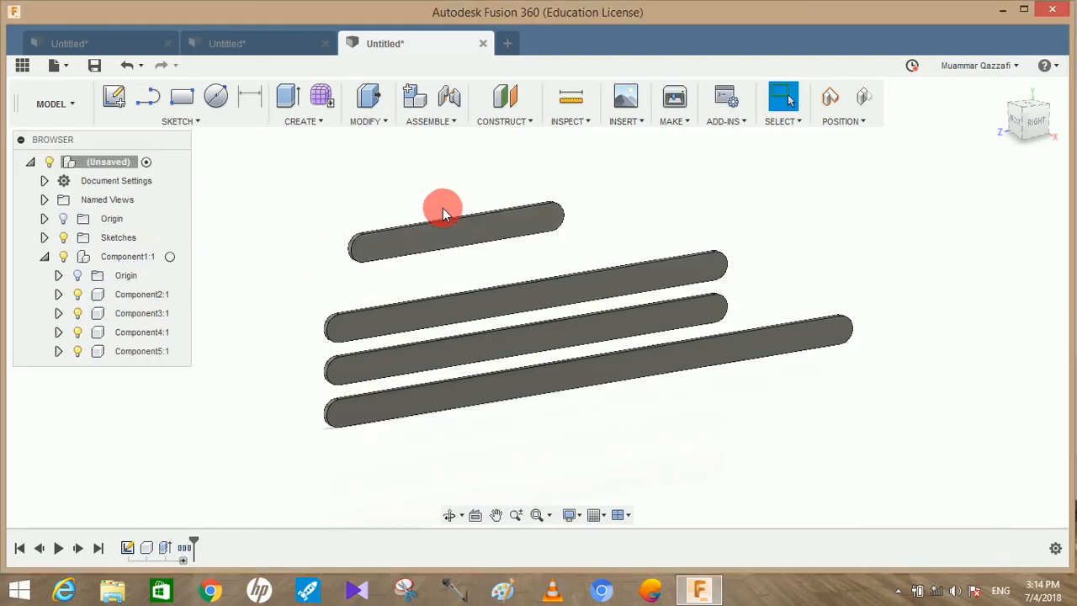
left_click_drag(441, 208, 479, 328)
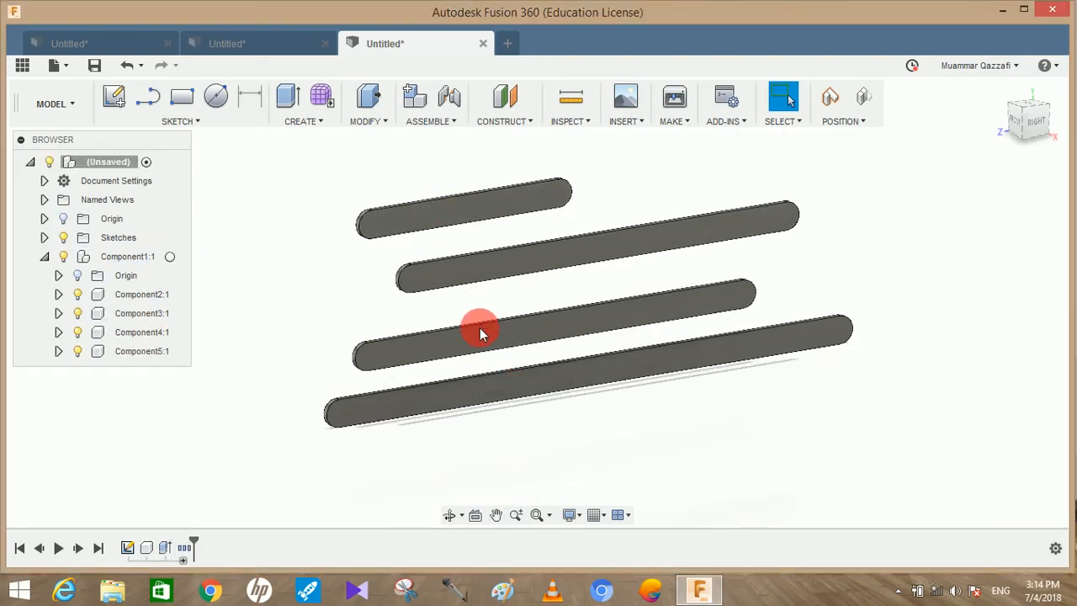
left_click_drag(480, 328, 883, 286)
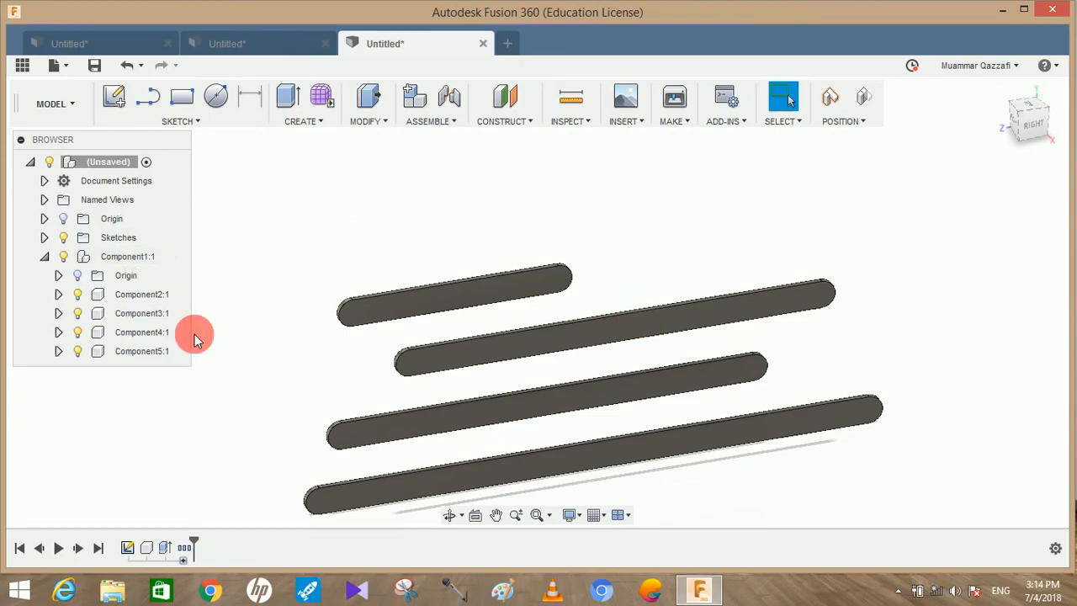
left_click(142, 292)
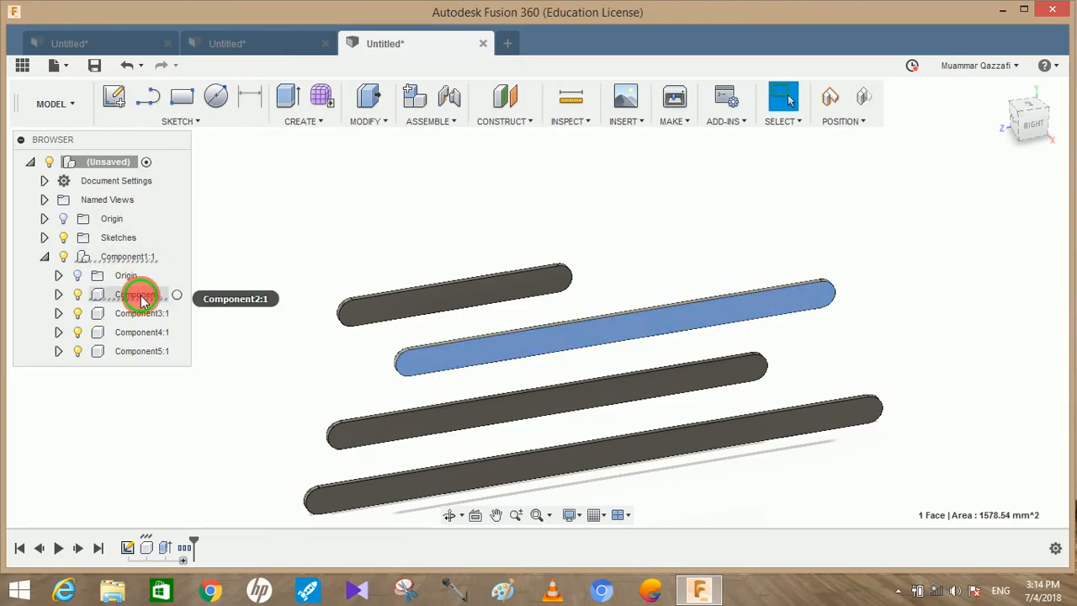
right_click(138, 295)
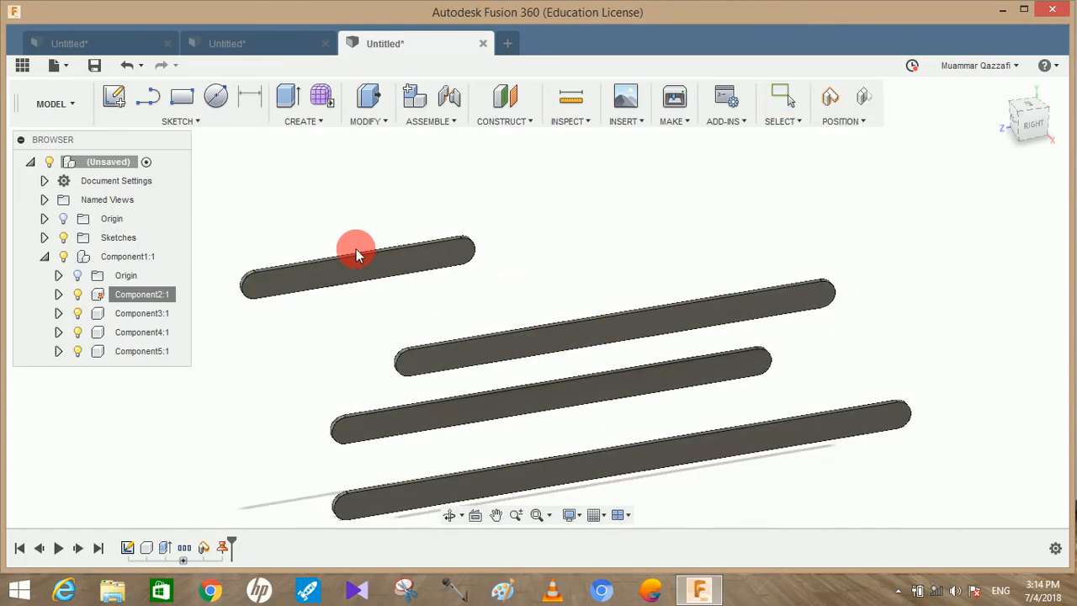
Step: Begin a joint keeping the moved positions and pick a bar end as the joint point
left_click(454, 96)
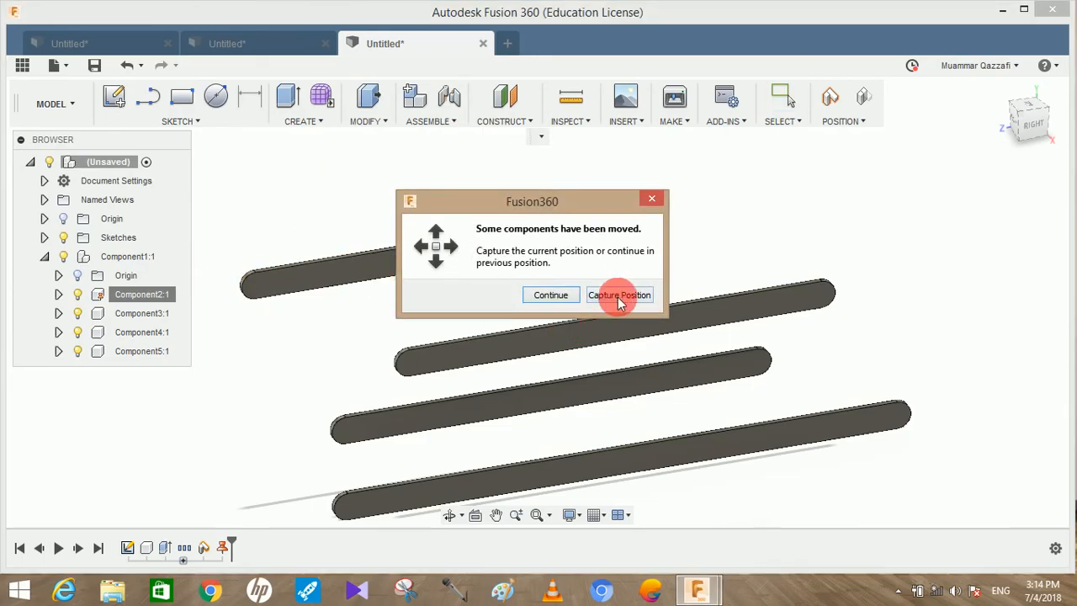
left_click(619, 295)
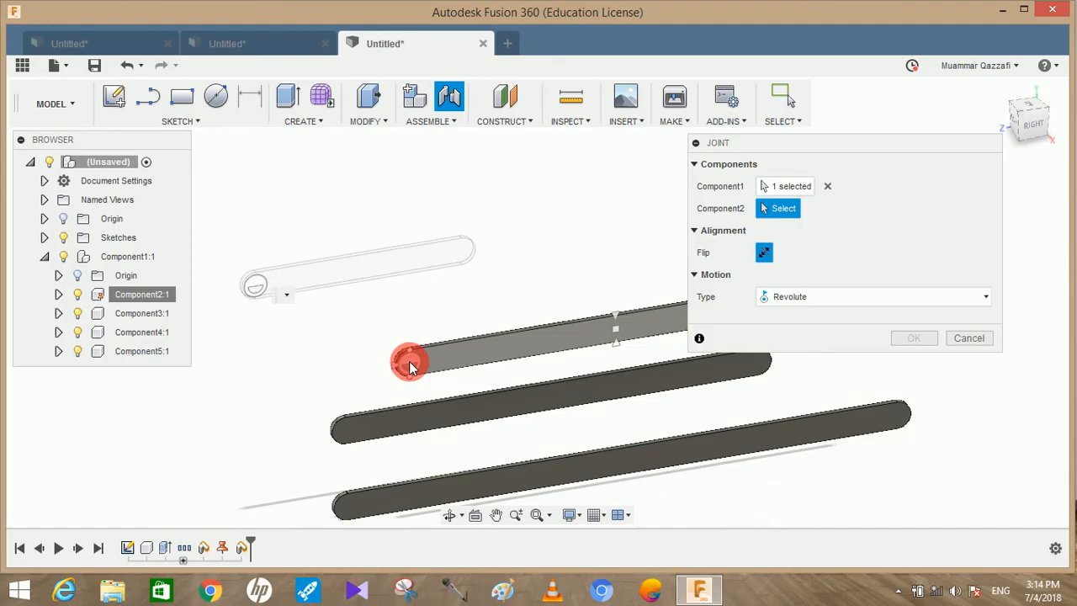
left_click(410, 361)
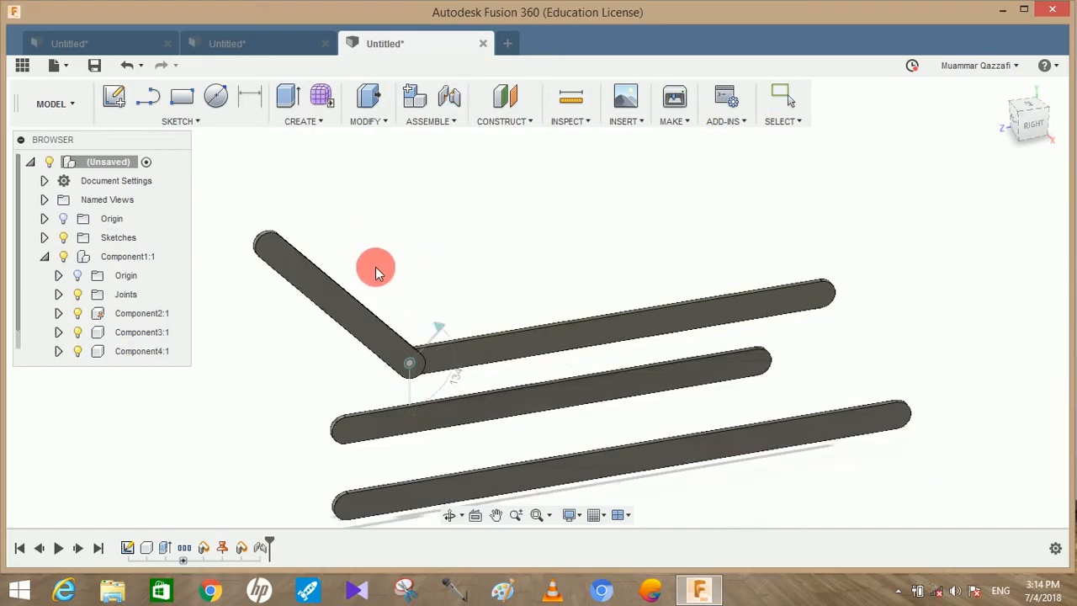
left_click(414, 96)
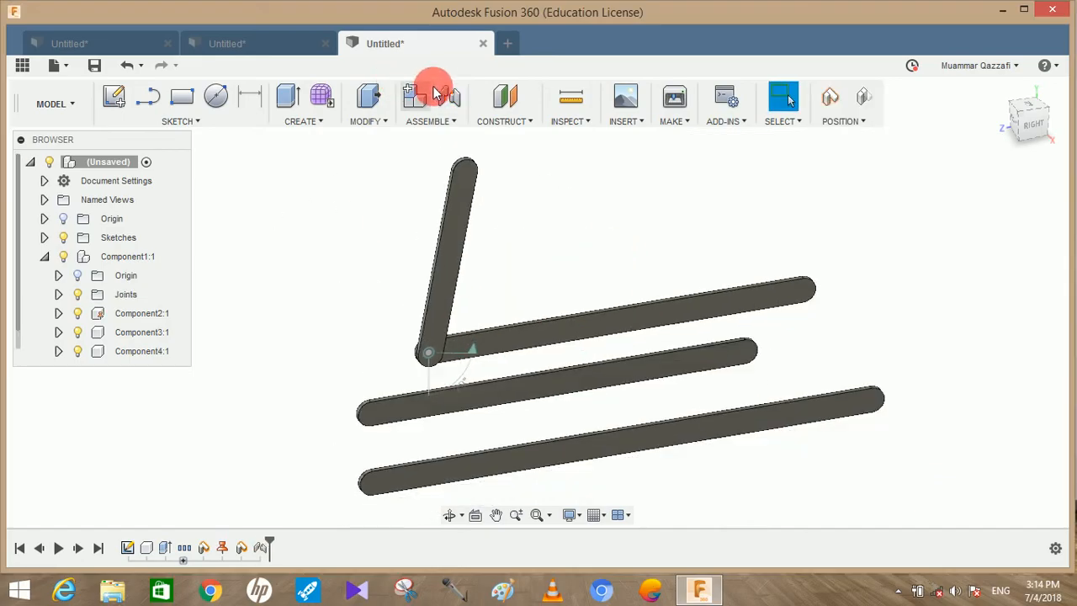
Step: Create a revolute joint pinning the long bar's end, so three bars are connected
left_click(430, 96)
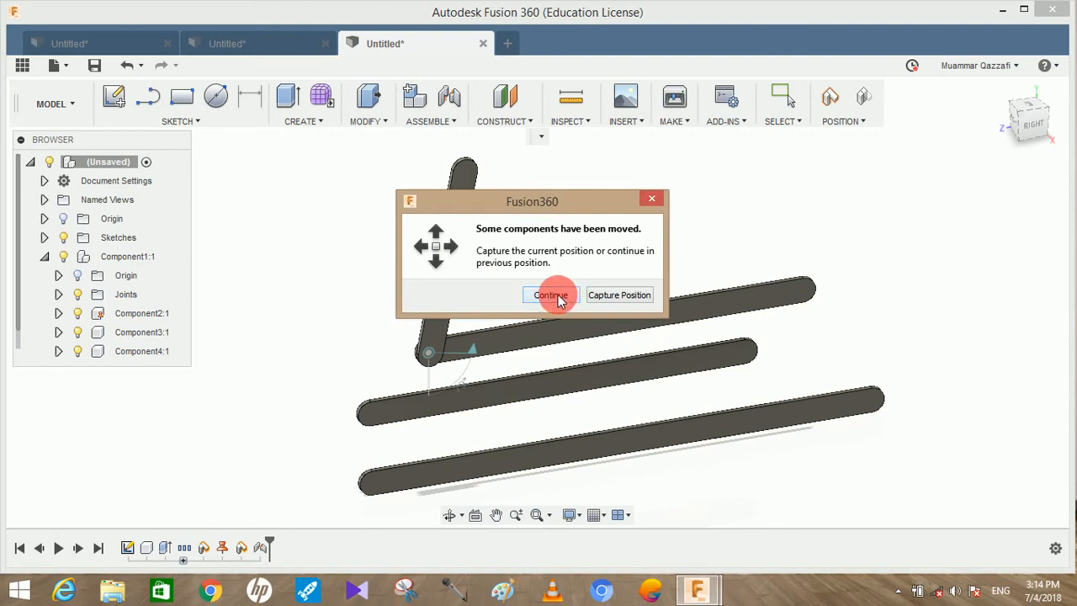
left_click(550, 295)
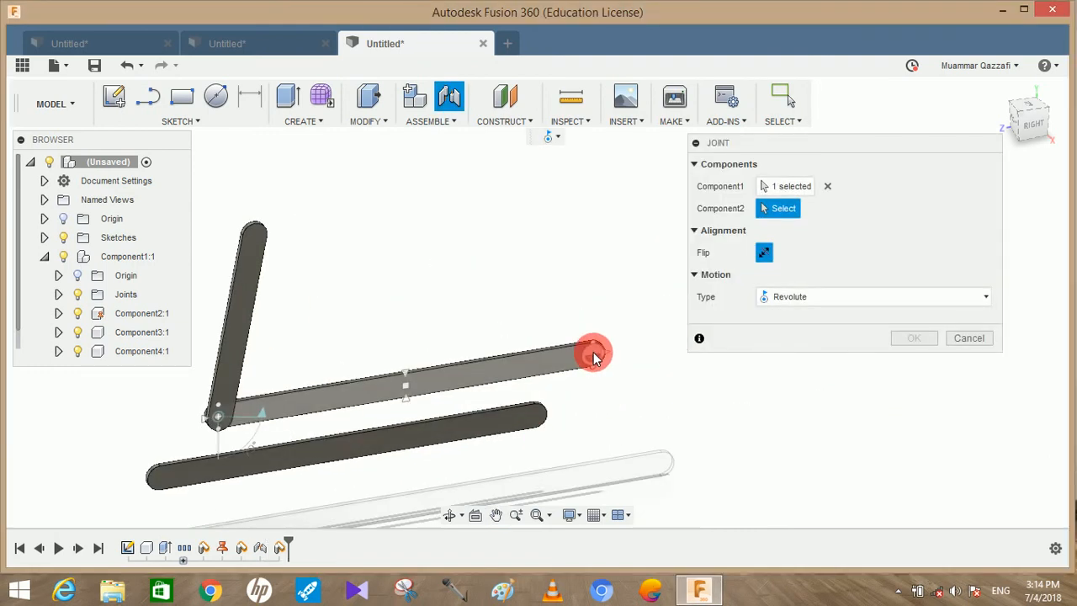
left_click(592, 353)
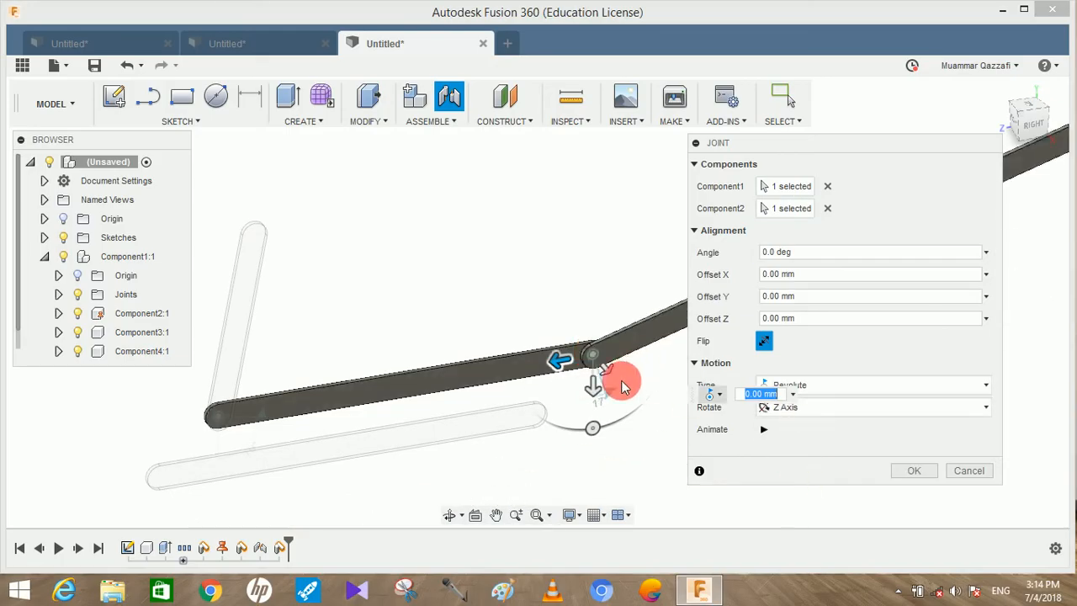
left_click(914, 471)
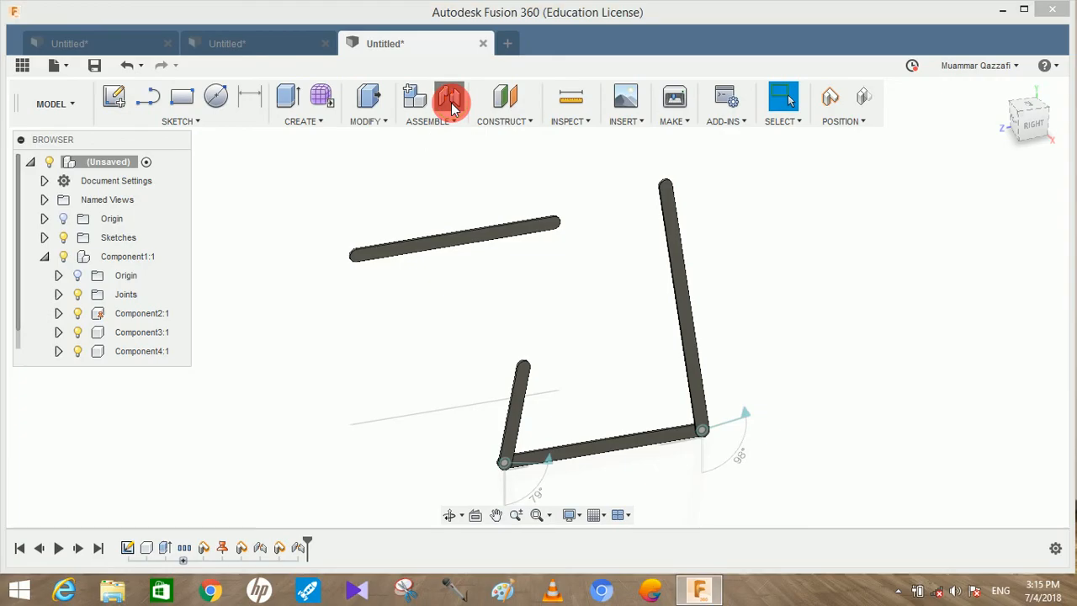
Step: Join the fourth bar to the tall bar with a revolute joint at -90 deg and swing it across
left_click(451, 95)
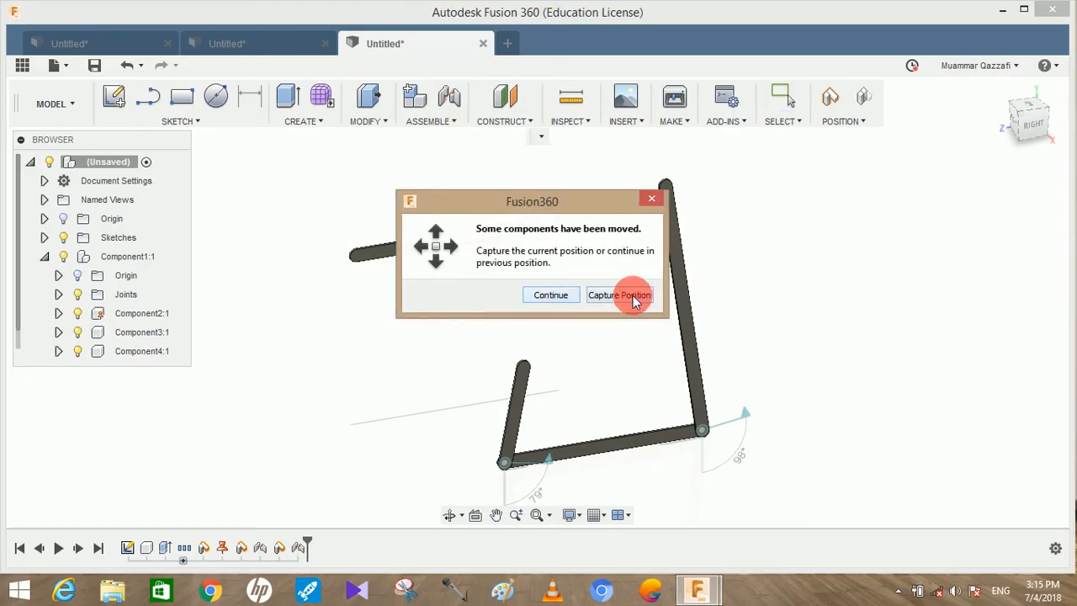
left_click(619, 294)
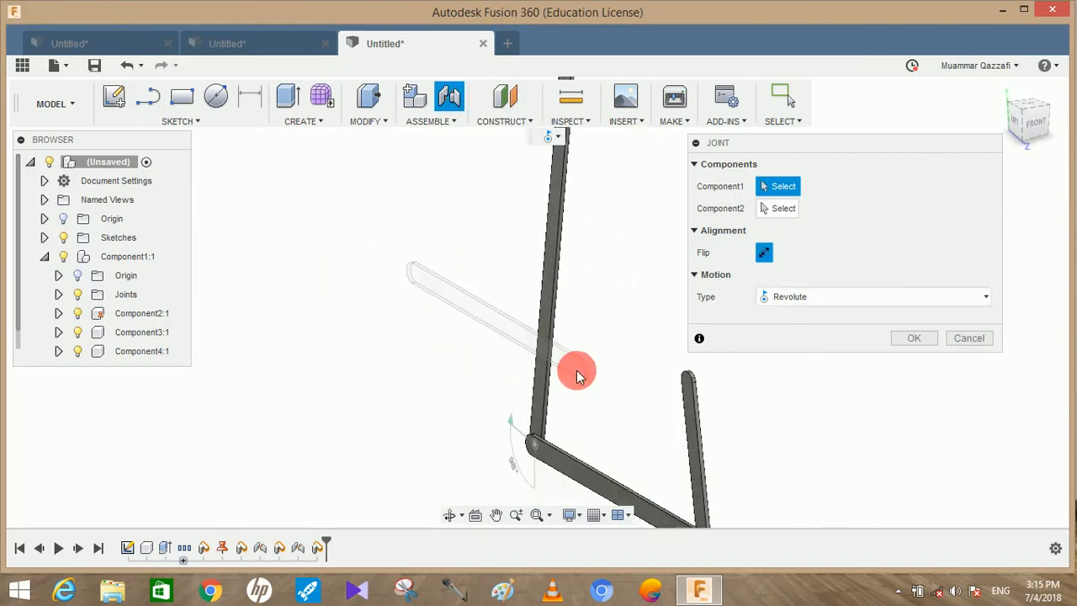
left_click(575, 373)
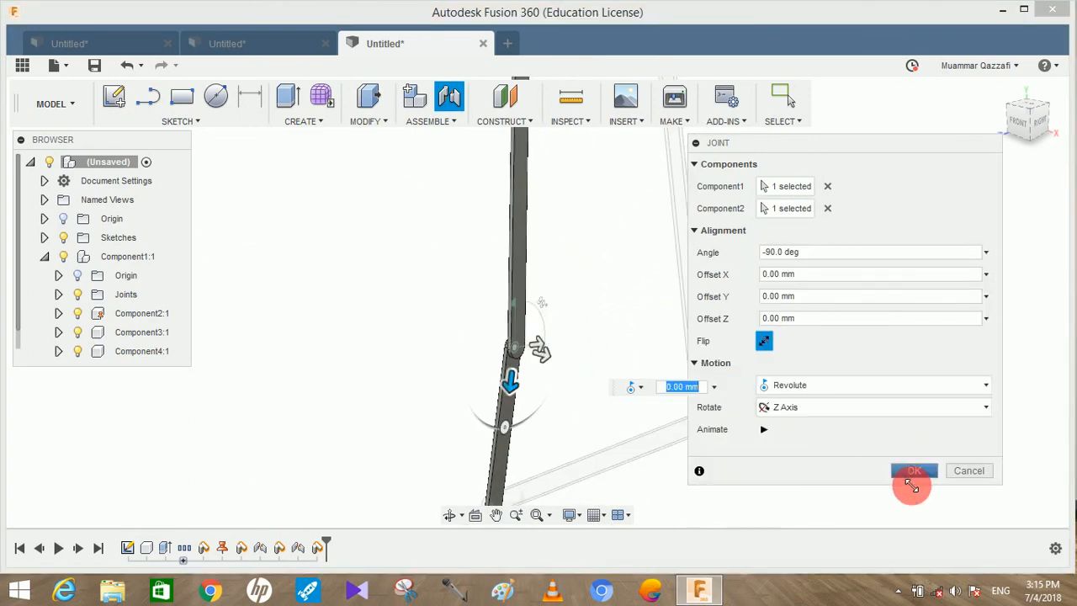
left_click(913, 471)
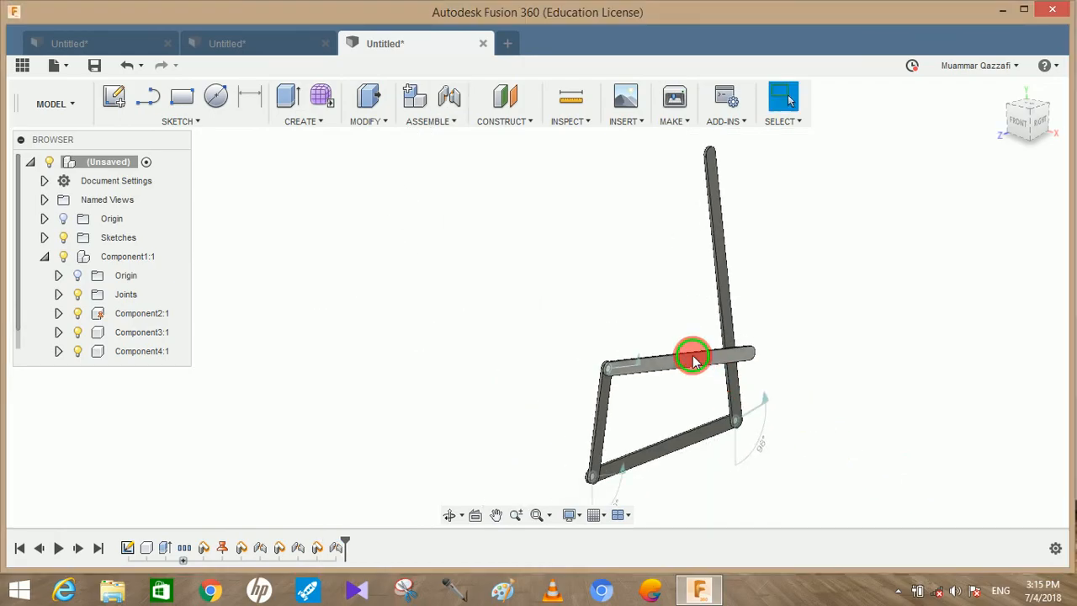
left_click_drag(693, 355, 695, 299)
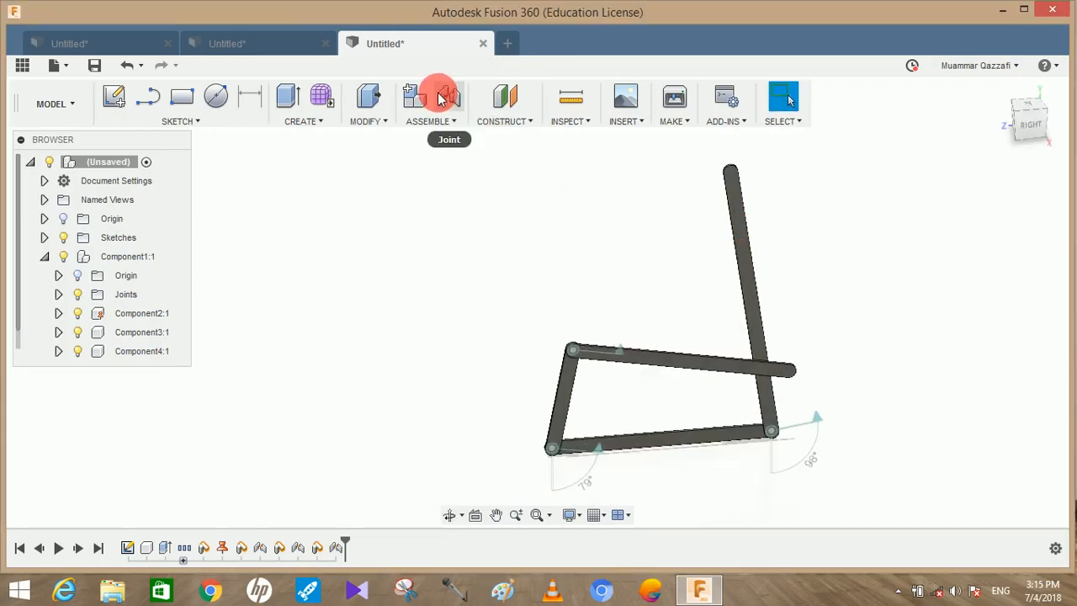
Step: Add a revolute joint between the tall bar's top end and the free bar end, closing the four-bar loop
left_click(448, 96)
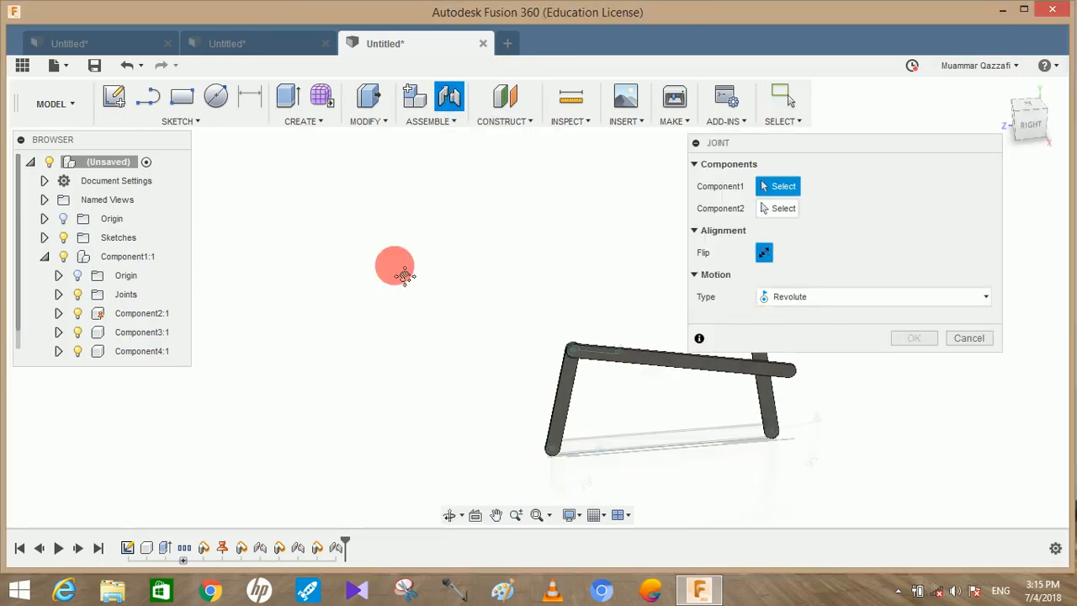
left_click_drag(395, 269, 545, 188)
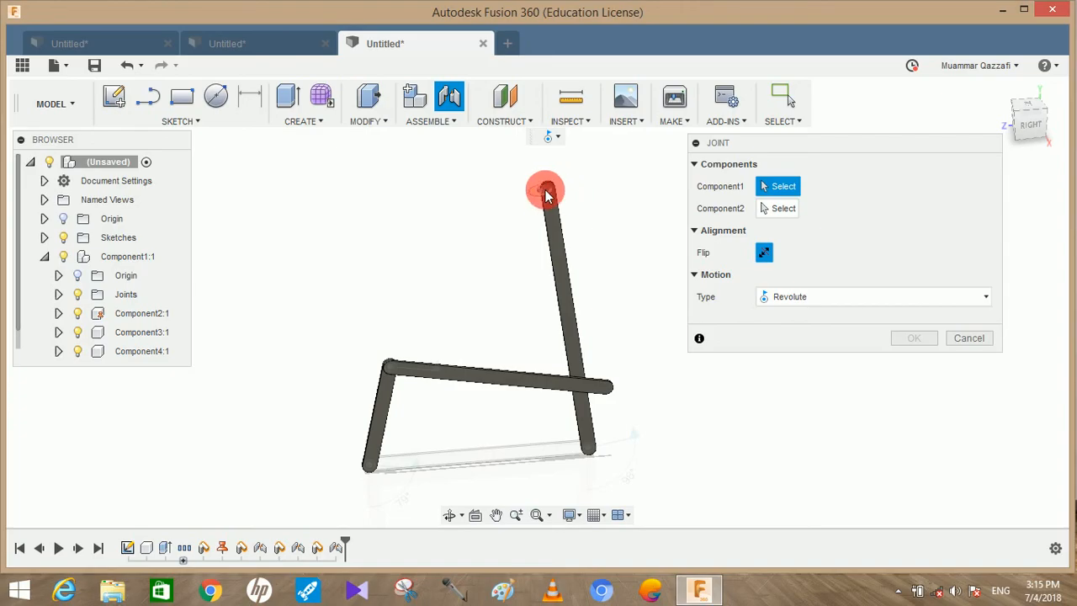
left_click(545, 188)
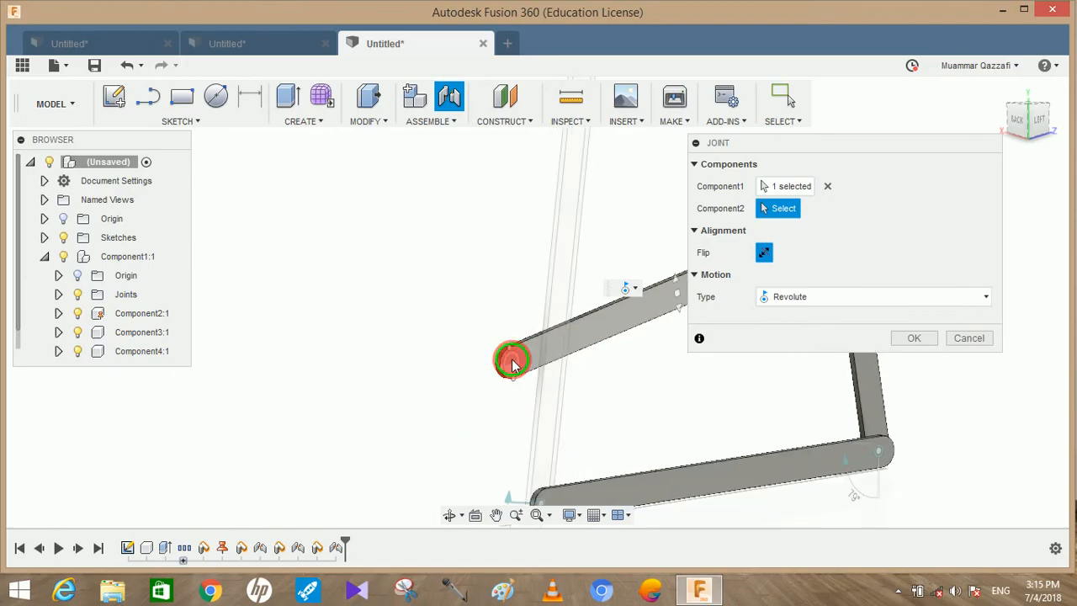
left_click(513, 360)
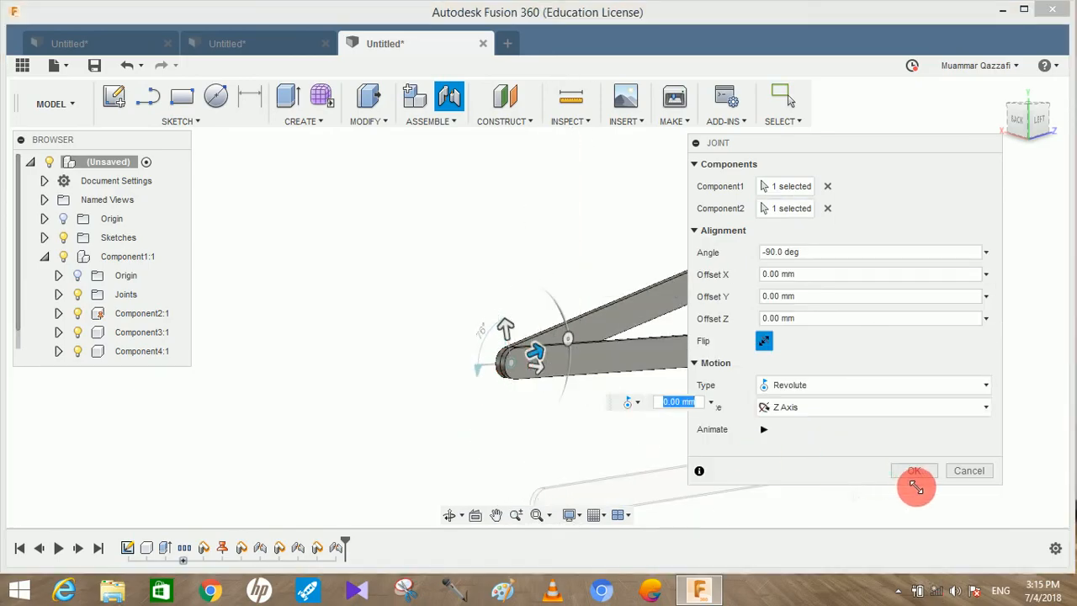
left_click(914, 471)
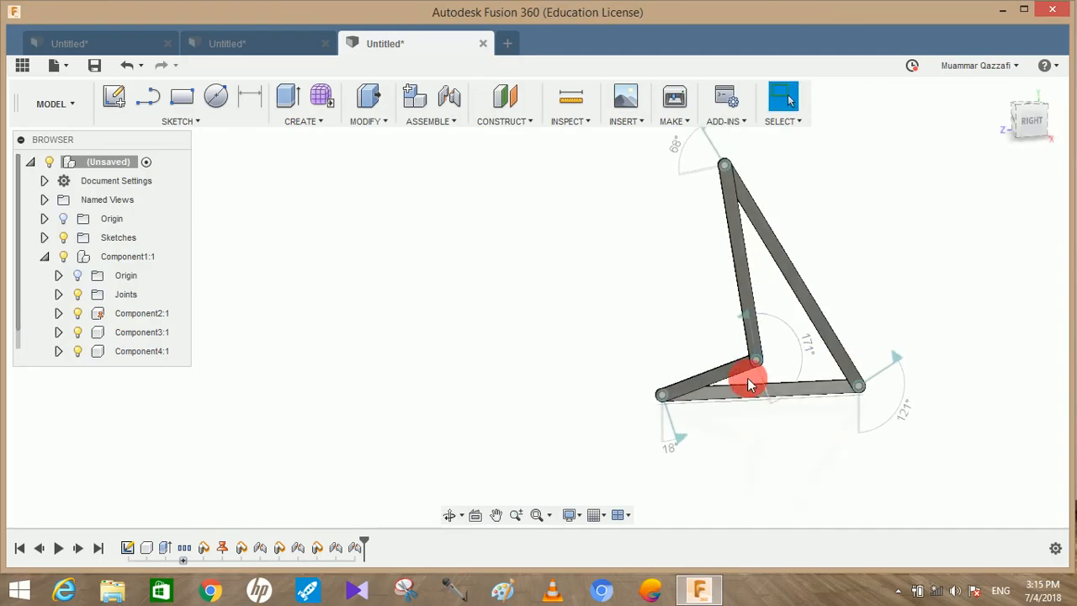
left_click_drag(748, 378, 688, 446)
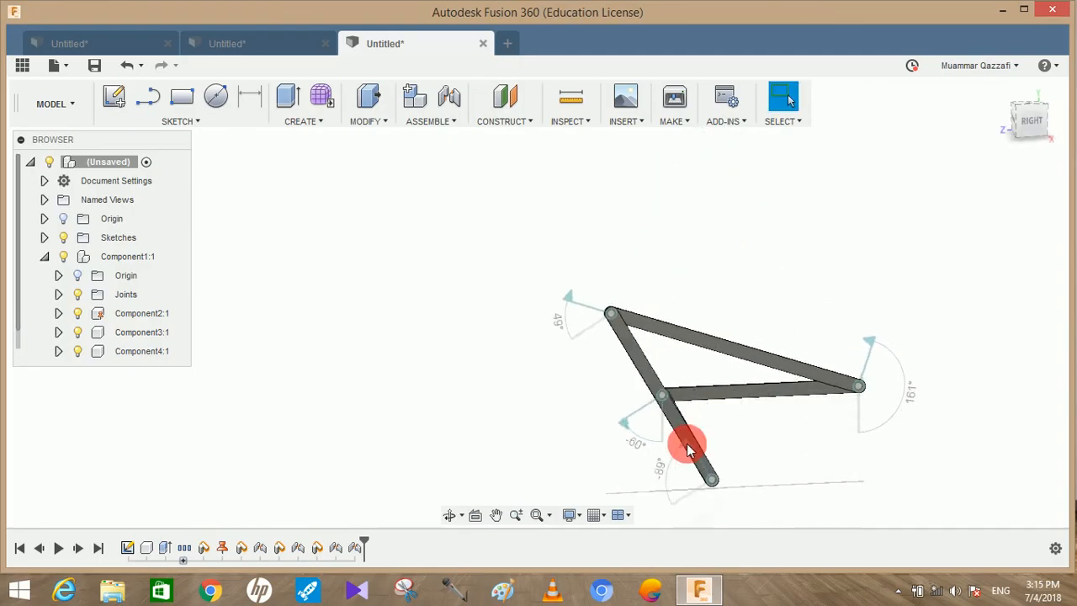
left_click_drag(688, 446, 739, 377)
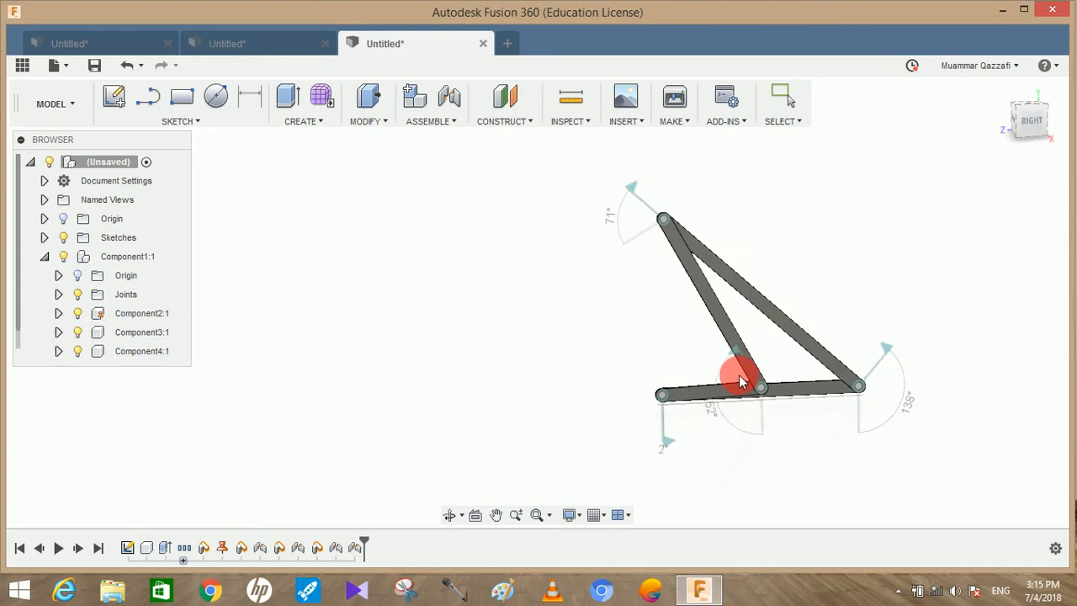
left_click_drag(740, 378, 686, 379)
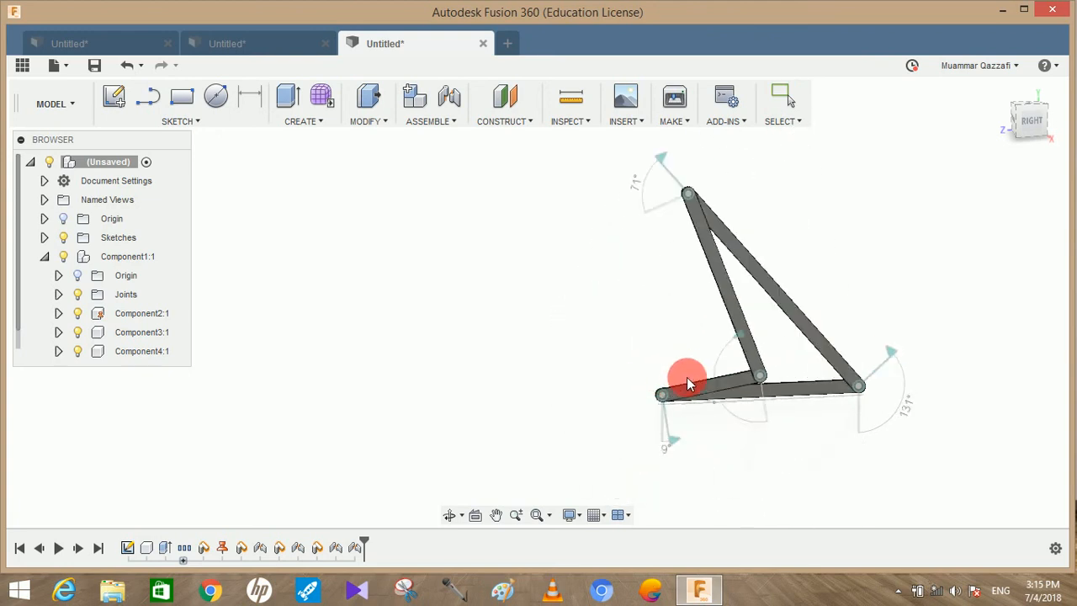
left_click_drag(687, 383, 673, 373)
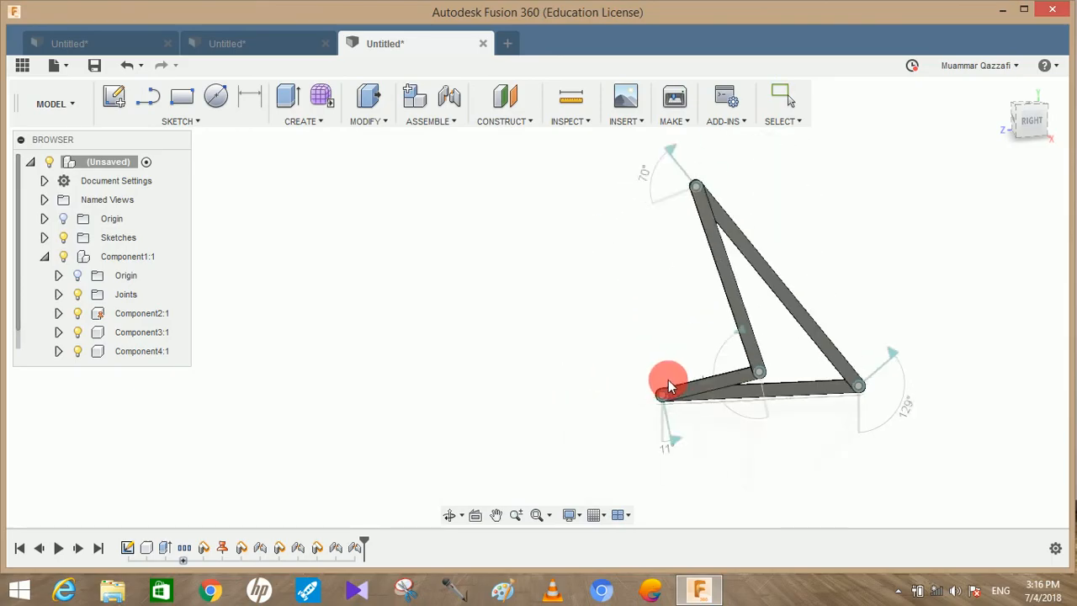
left_click_drag(666, 379, 679, 412)
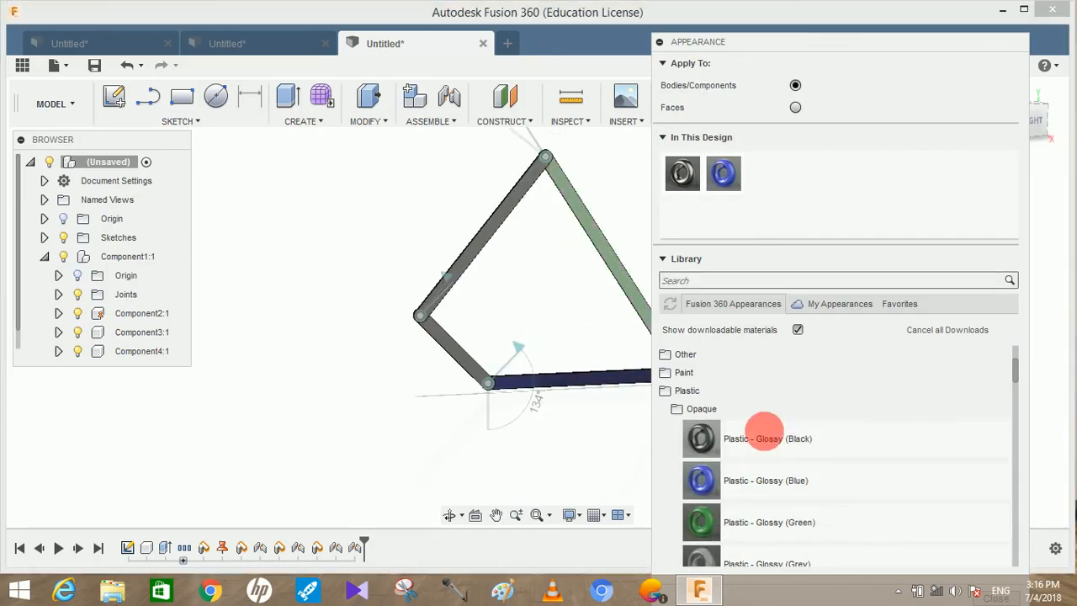
Step: Apply a glossy plastic colour to a bar and flex the coloured linkage through new poses
left_click_drag(700, 522, 504, 328)
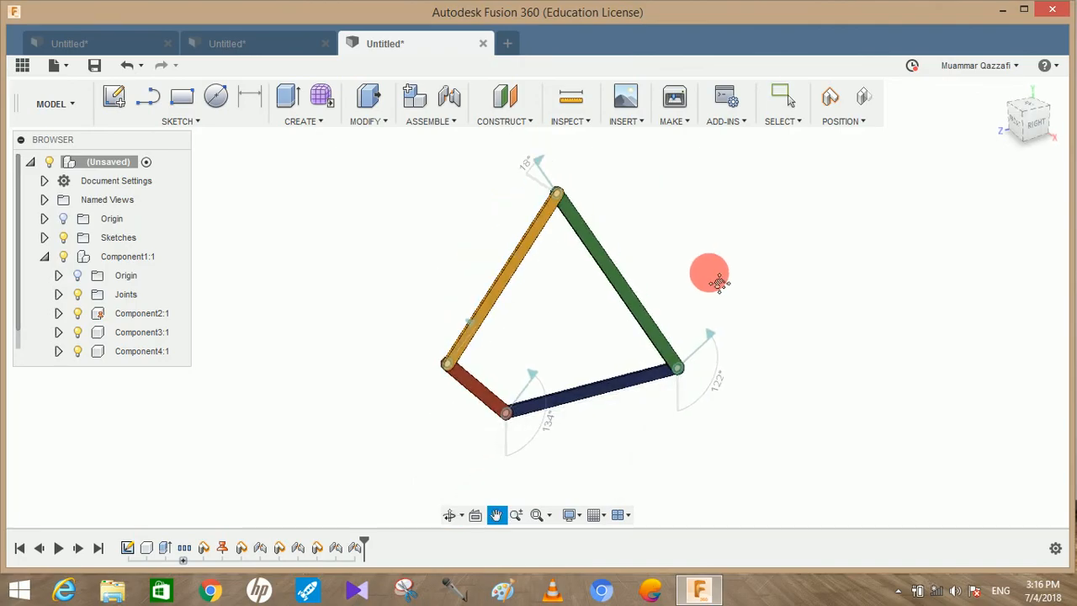
left_click_drag(710, 278, 468, 424)
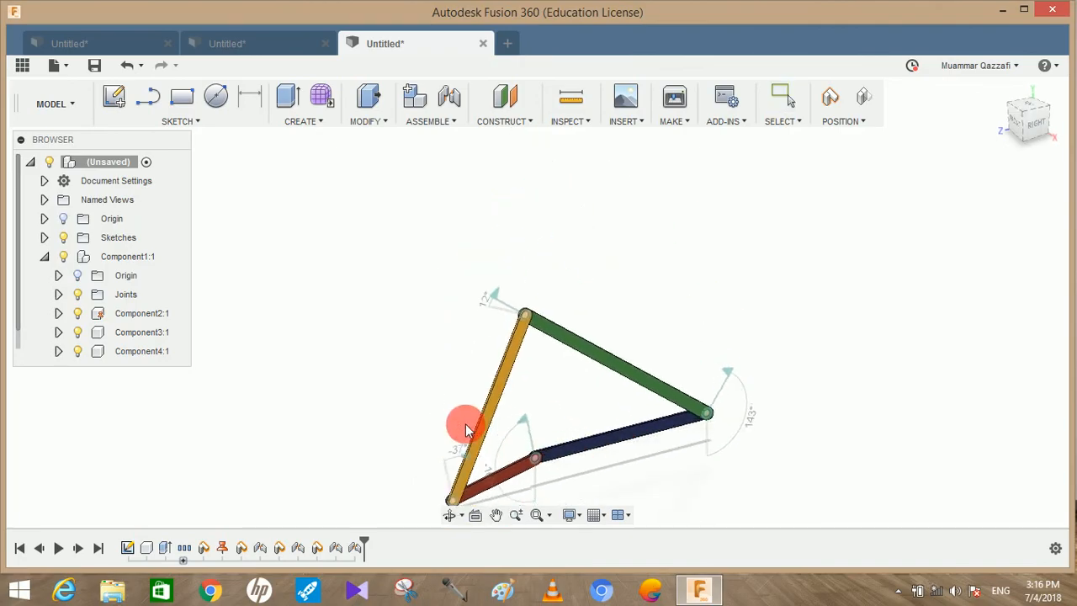
left_click_drag(467, 424, 519, 468)
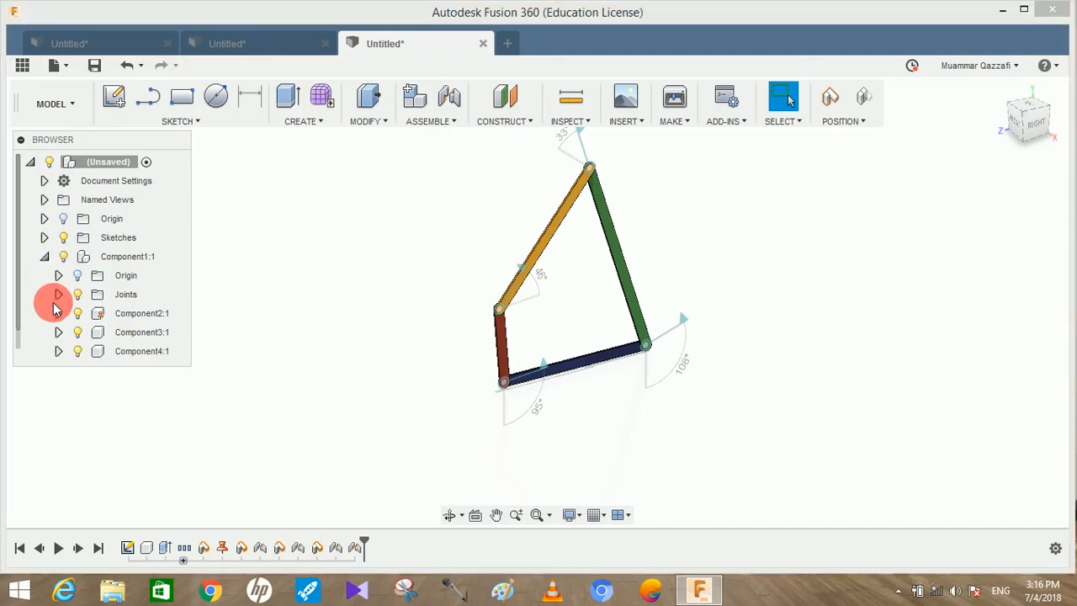
Step: Expand the Joints folder, animate Rev1 and flex the rotating linkage into fresh poses
left_click(58, 293)
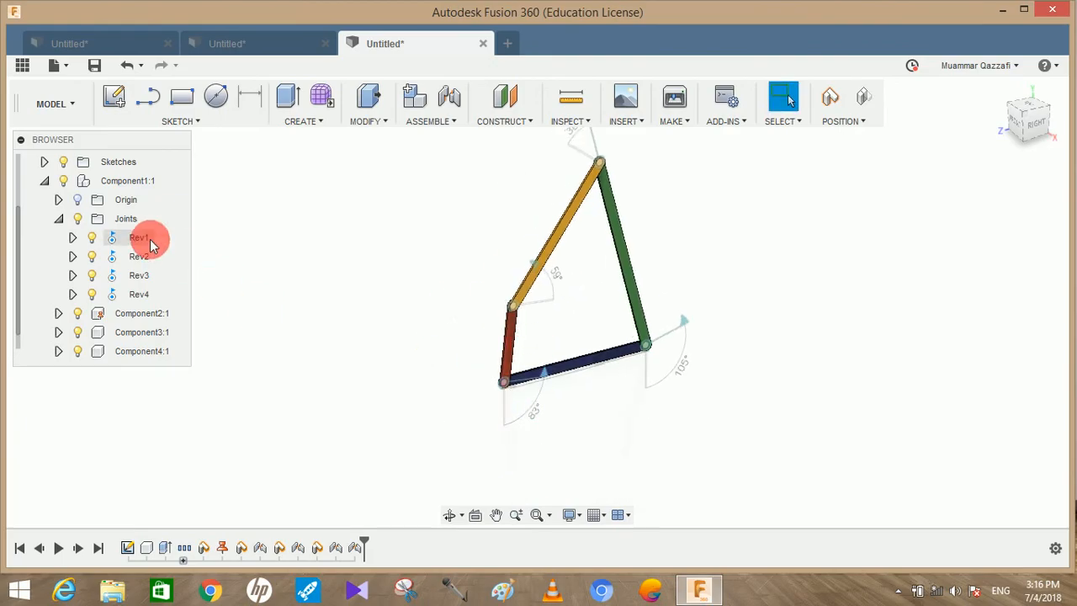
right_click(138, 237)
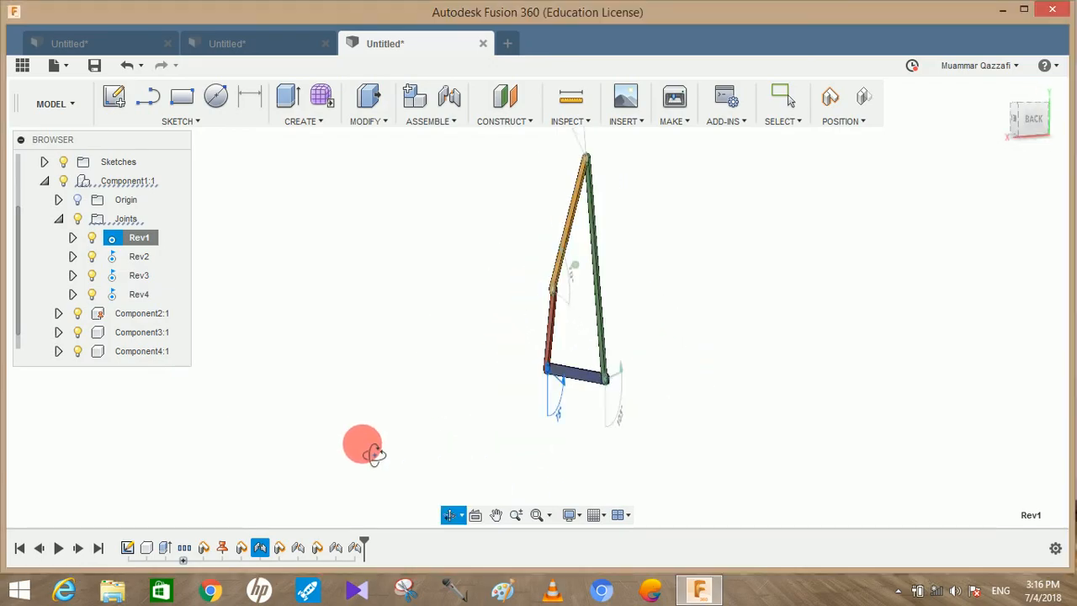
left_click_drag(362, 444, 575, 396)
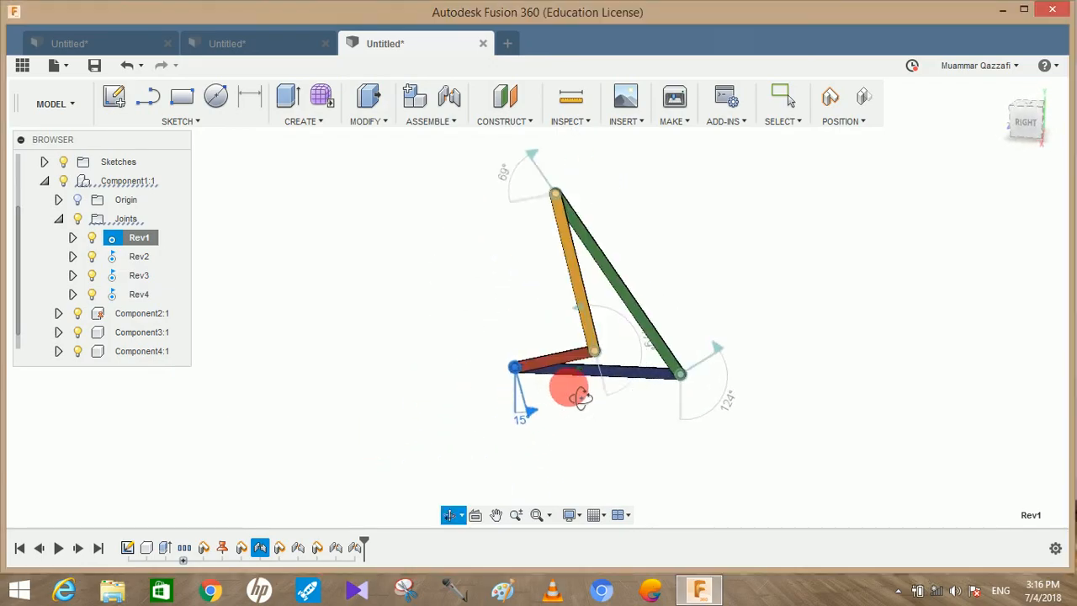
left_click_drag(580, 395, 636, 409)
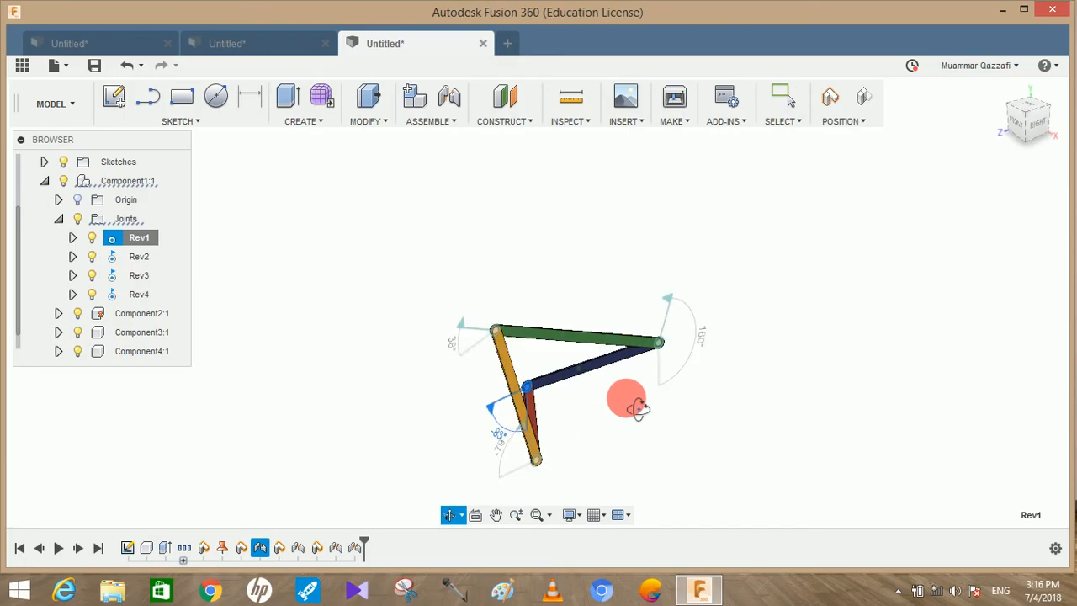